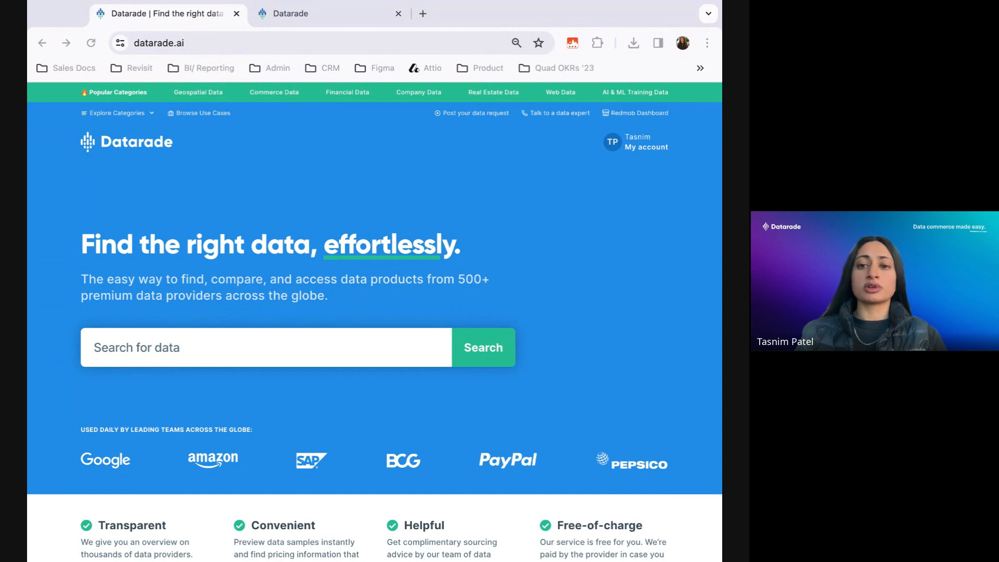
# Go into the Hospitality, Travel & Tourism Data category from the category chips
pyautogui.scroll(-3)
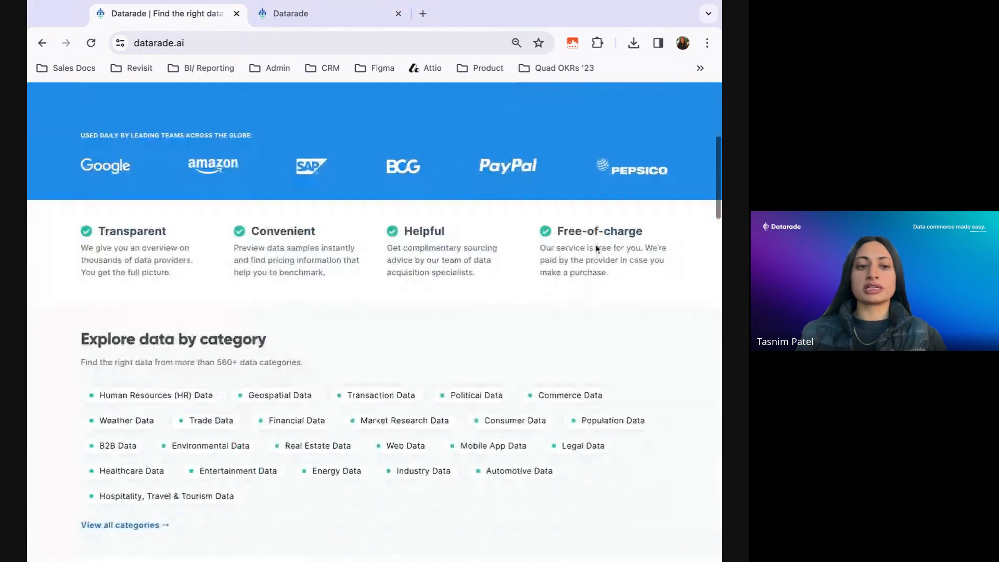
pyautogui.scroll(-3)
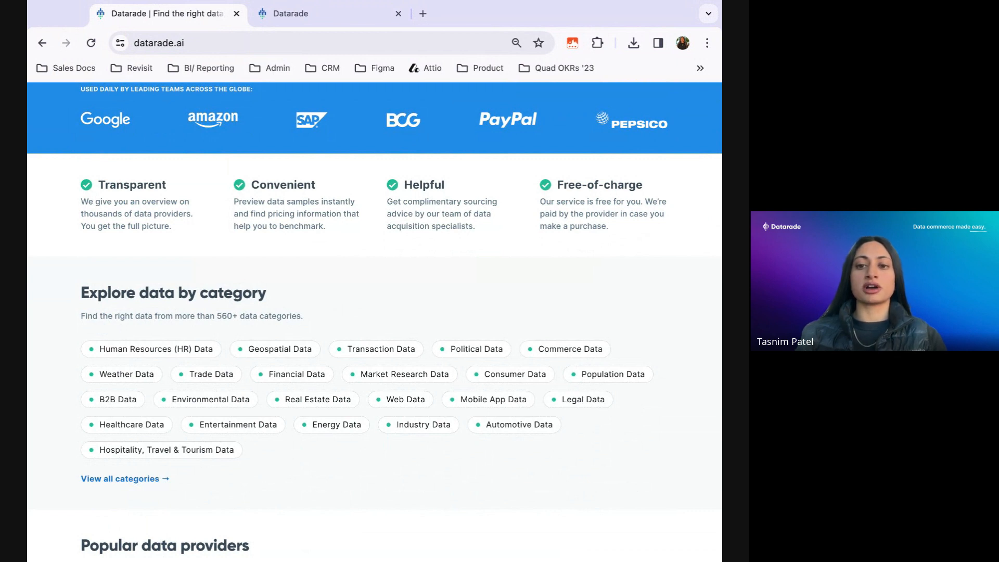
pyautogui.scroll(-3)
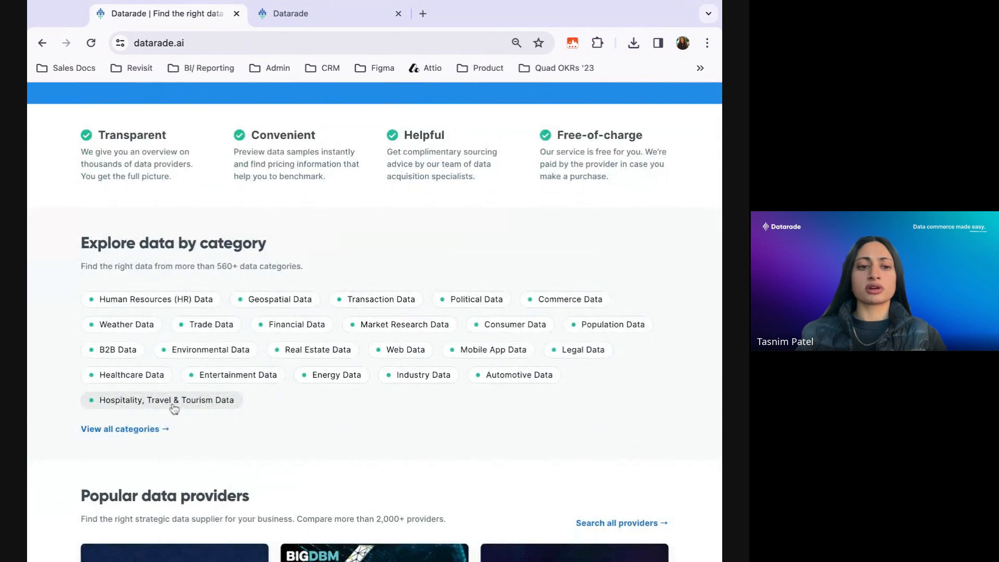
pyautogui.click(166, 400)
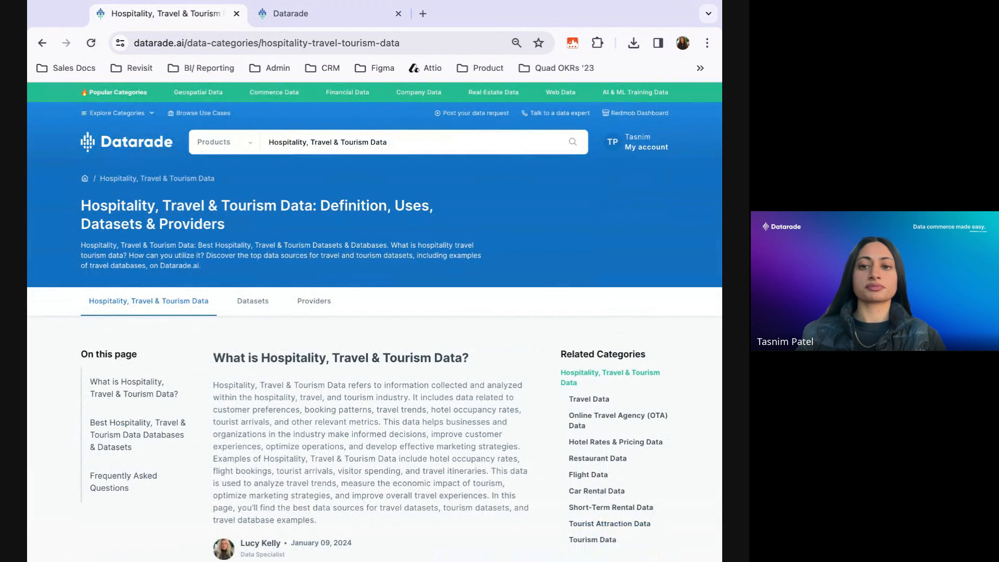
pyautogui.scroll(-3)
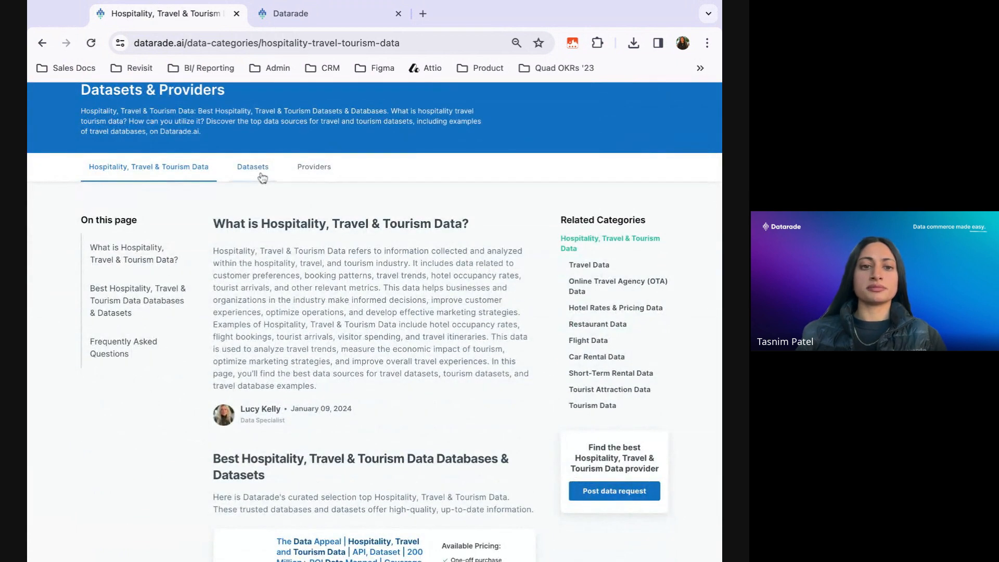
# View the category's recommended datasets, then return to its overview page
pyautogui.click(252, 166)
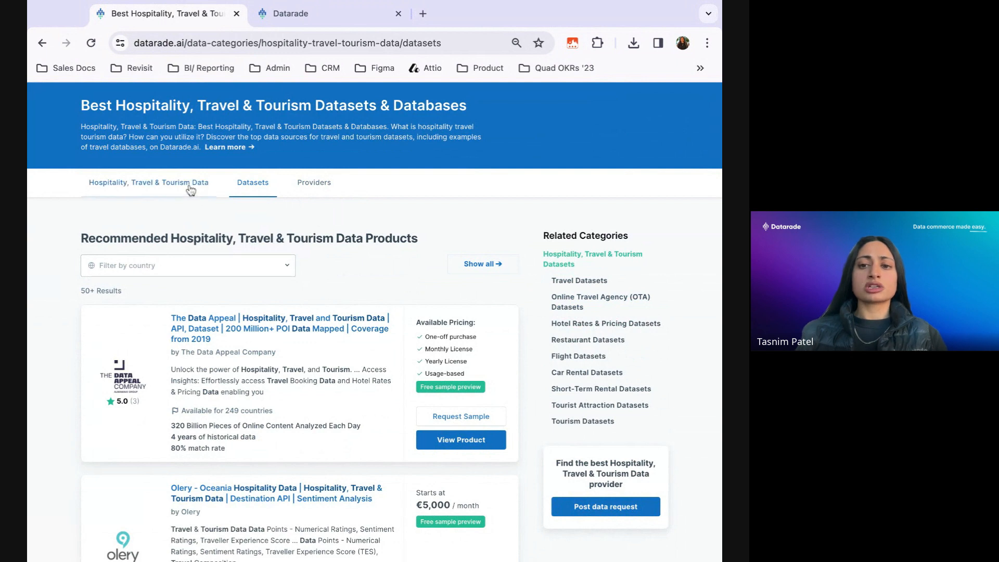
pyautogui.click(149, 182)
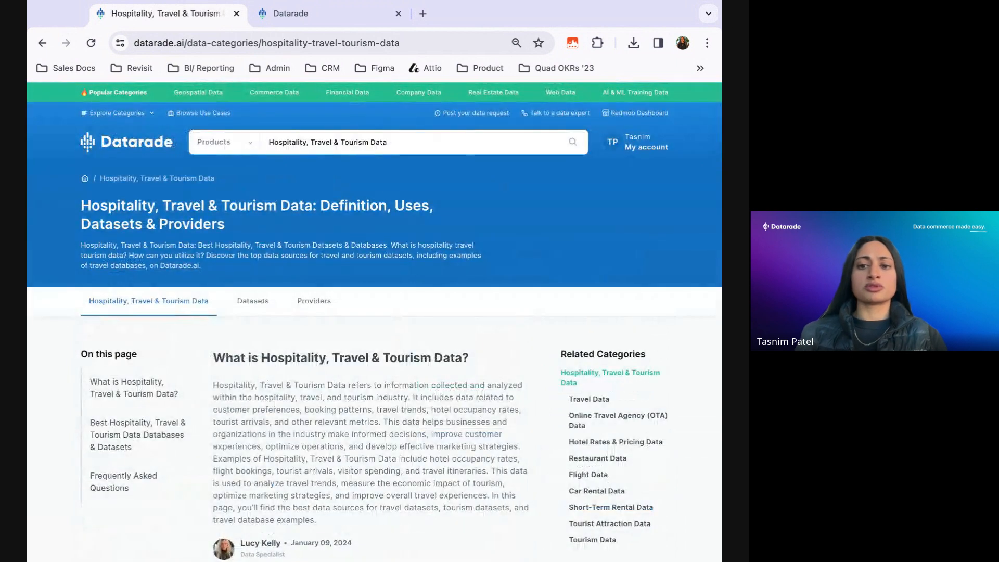
pyautogui.scroll(-3)
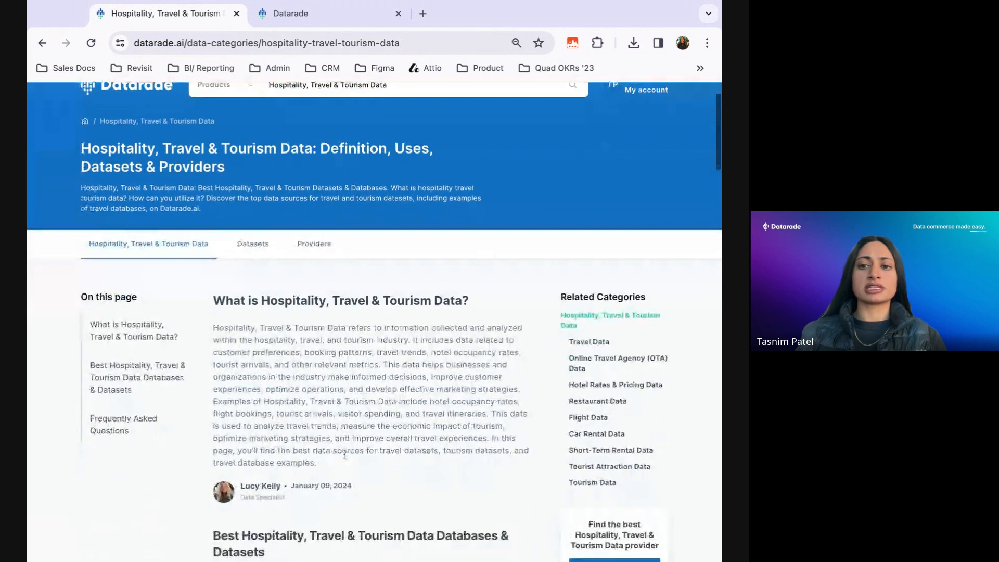
pyautogui.scroll(-3)
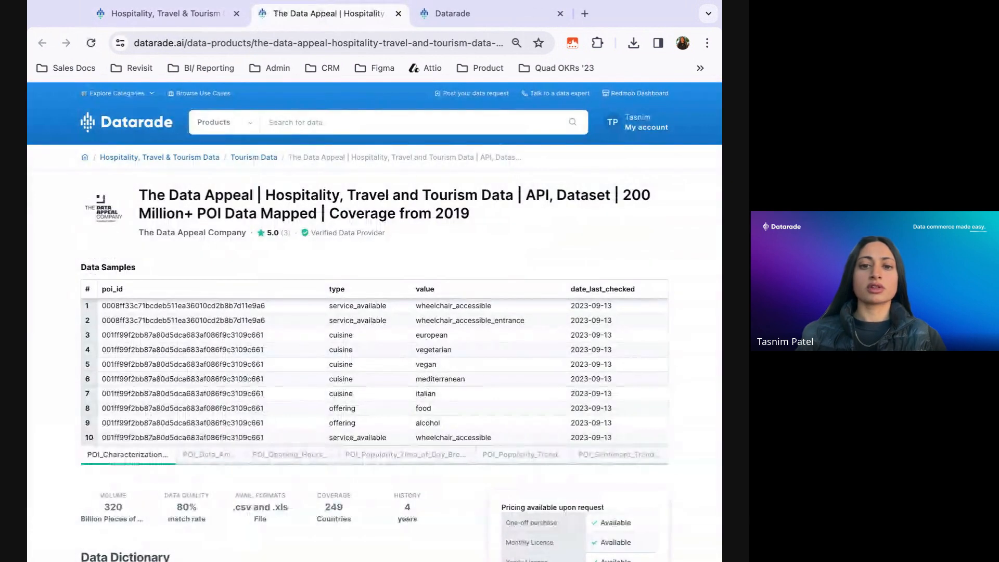
# Review The Data Appeal product page's description, volume, pricing and delivery sections, returning to the samples table
pyautogui.scroll(-3)
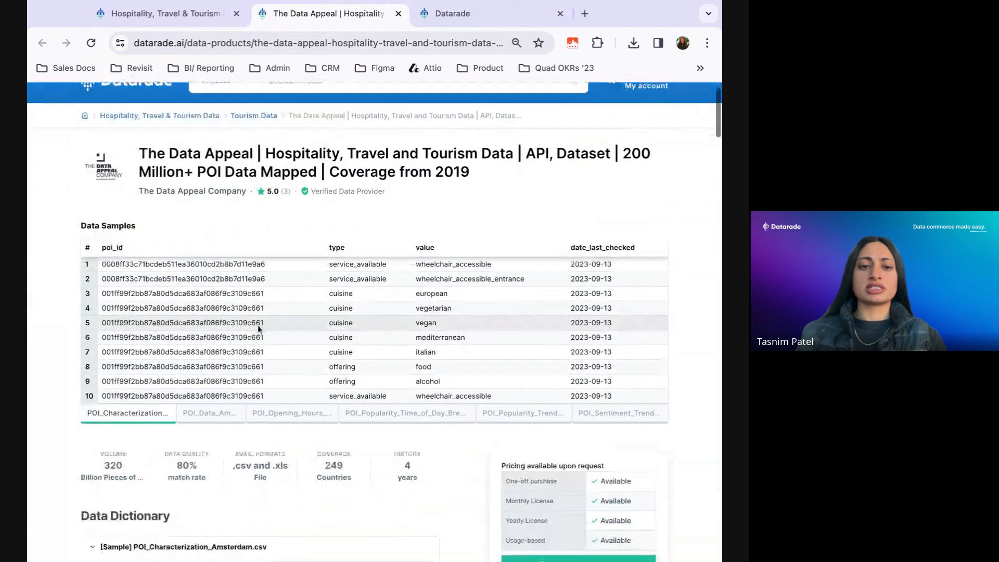
pyautogui.scroll(-3)
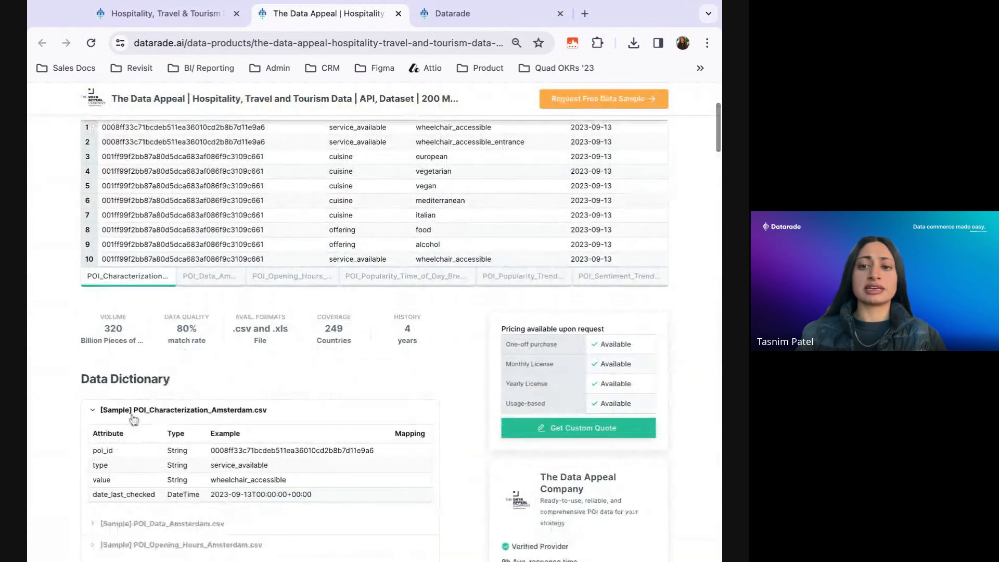
pyautogui.moveTo(486, 425)
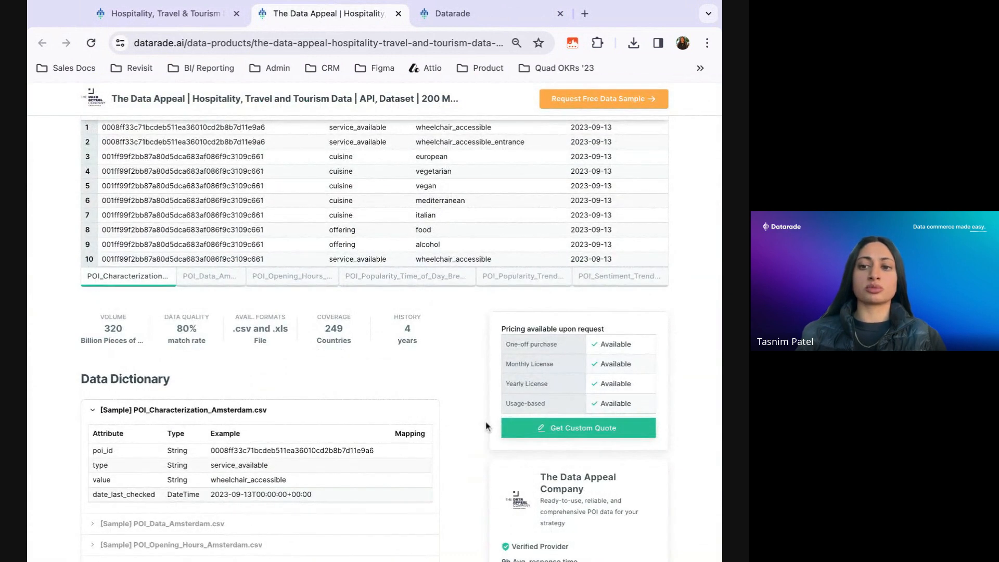
pyautogui.moveTo(503, 382)
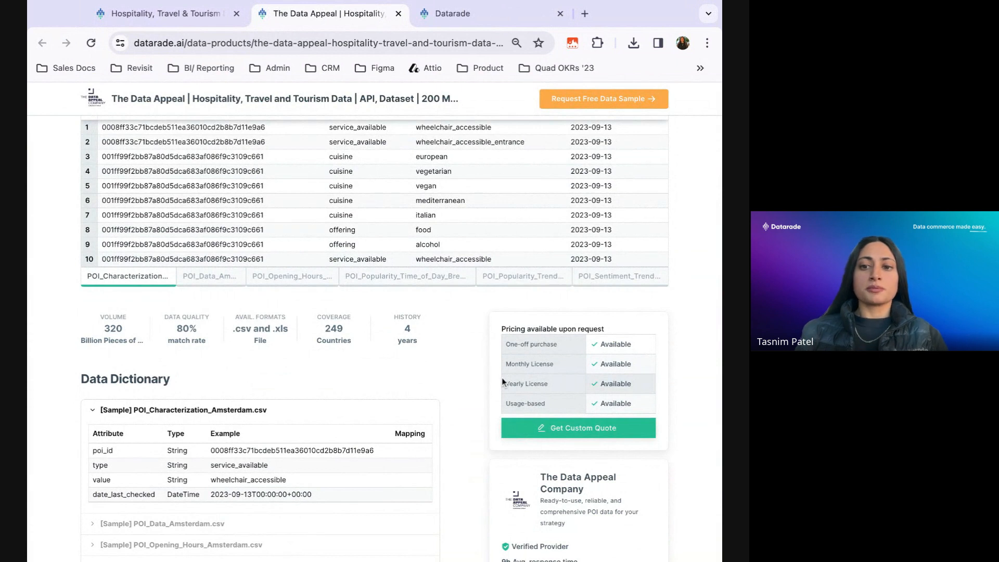
pyautogui.scroll(-3)
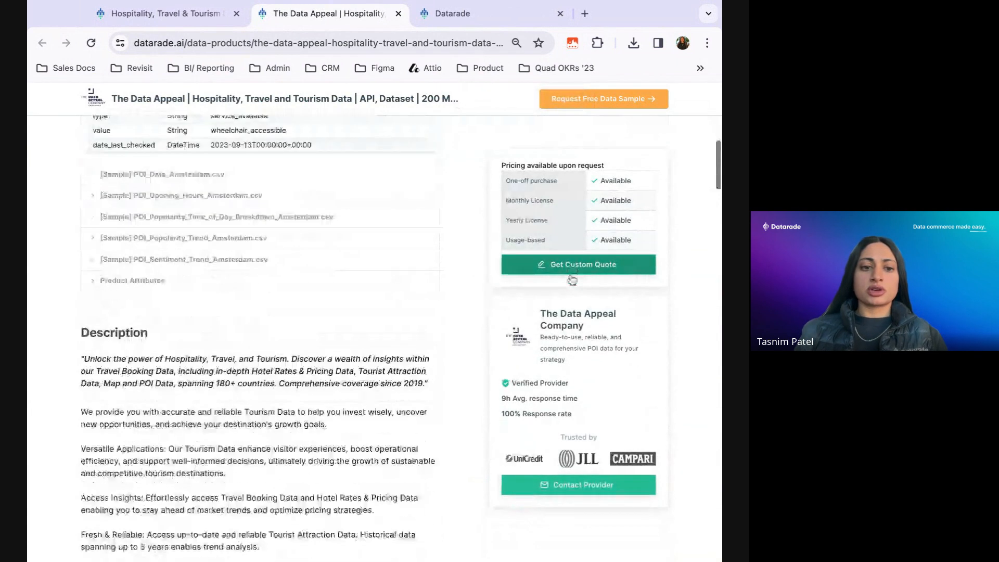
pyautogui.scroll(-3)
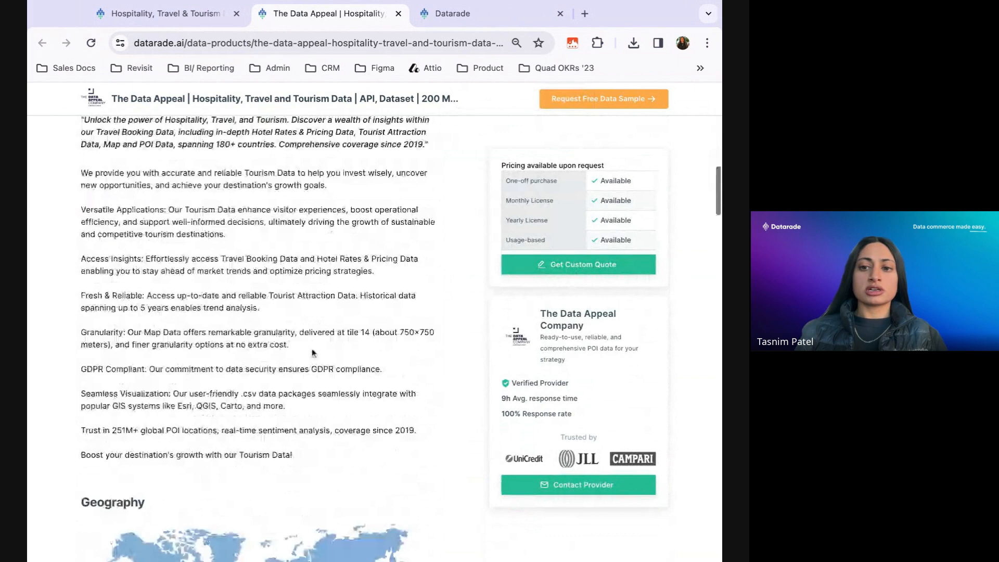
pyautogui.scroll(-3)
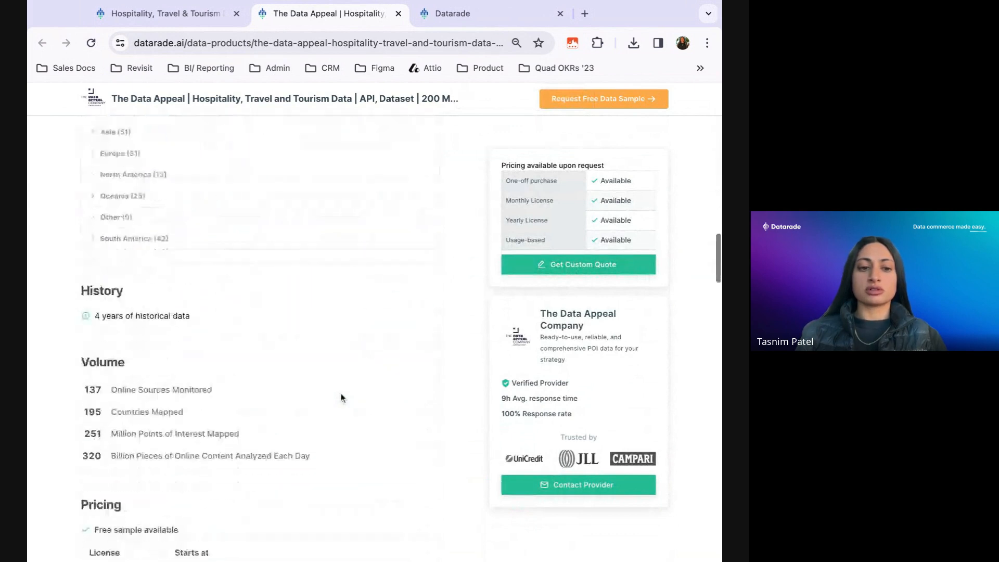
pyautogui.scroll(-3)
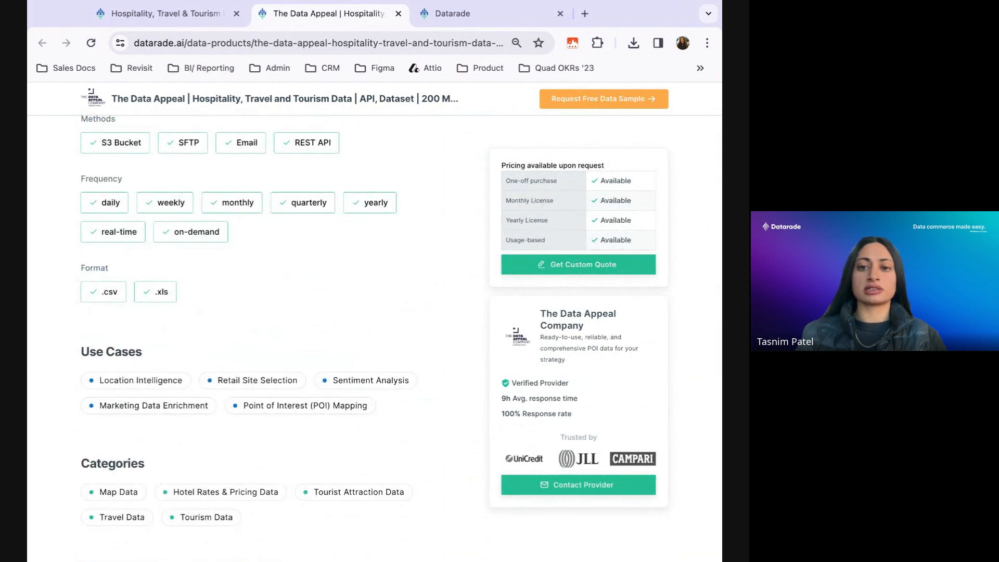
pyautogui.moveTo(451, 271)
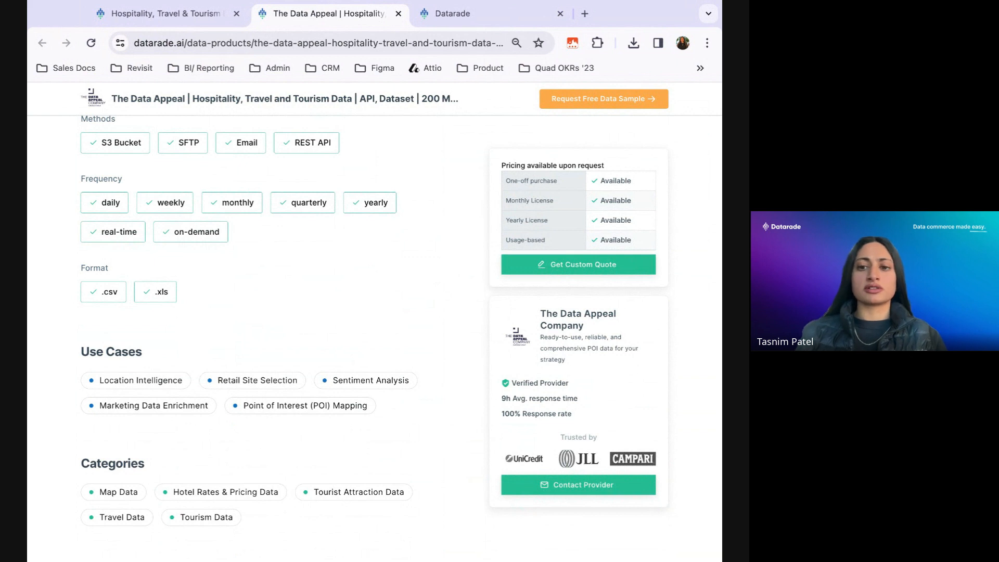
pyautogui.scroll(3)
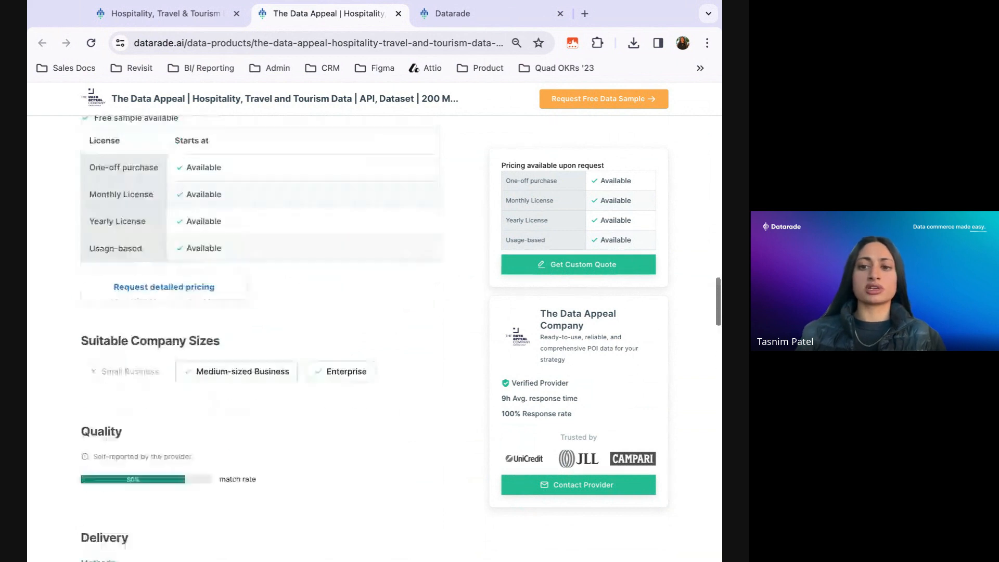
pyautogui.scroll(3)
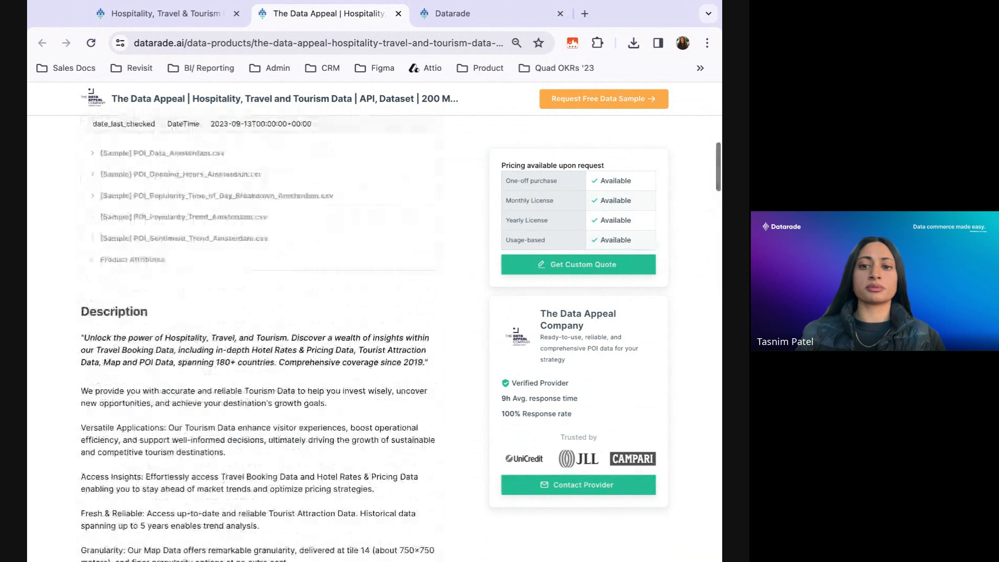
pyautogui.scroll(3)
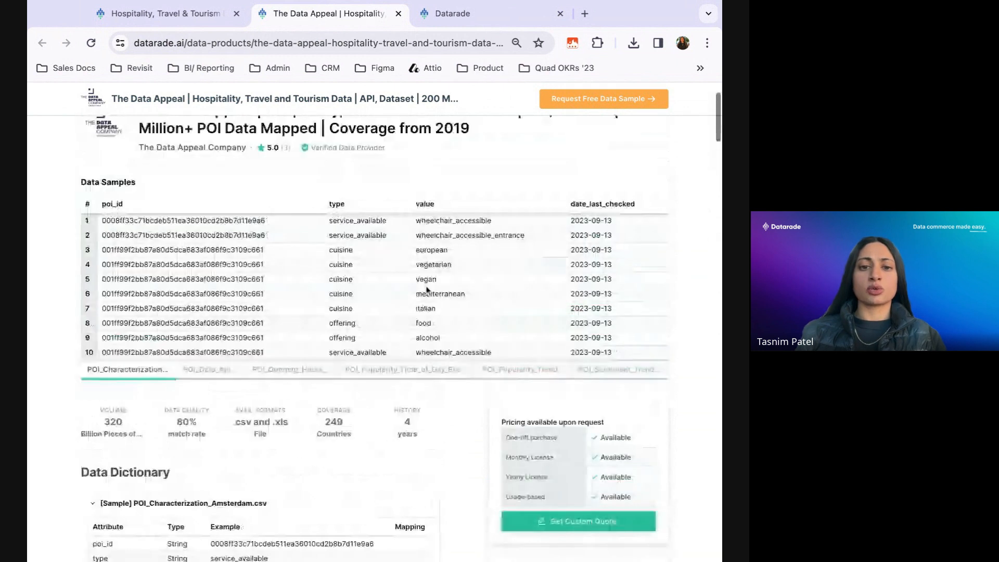
pyautogui.scroll(3)
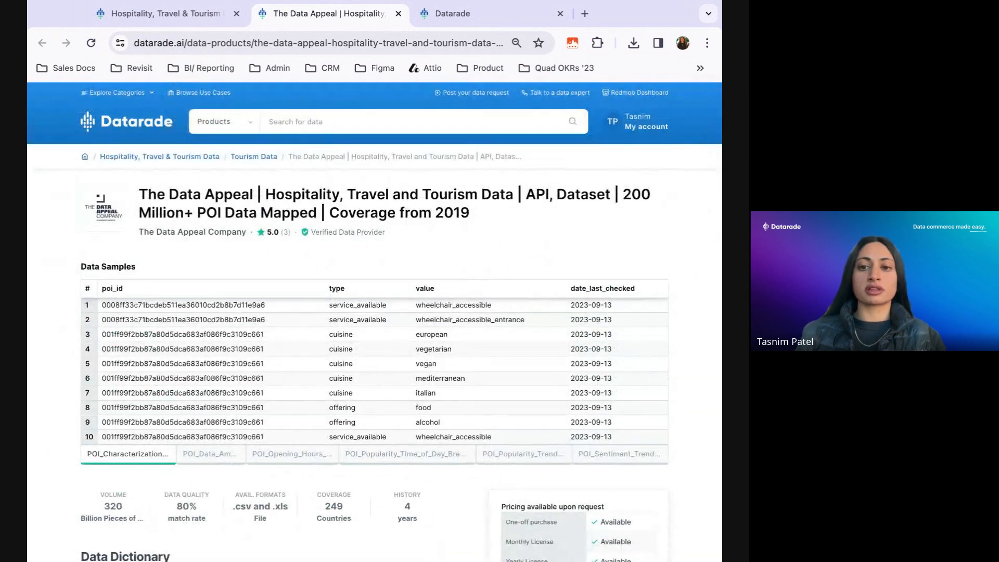
pyautogui.moveTo(168, 243)
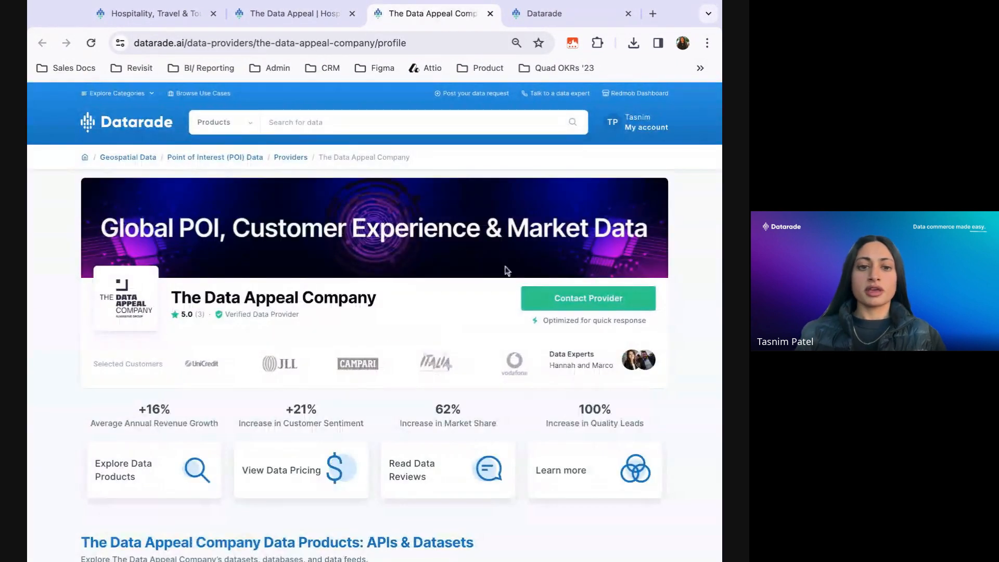
pyautogui.moveTo(396, 325)
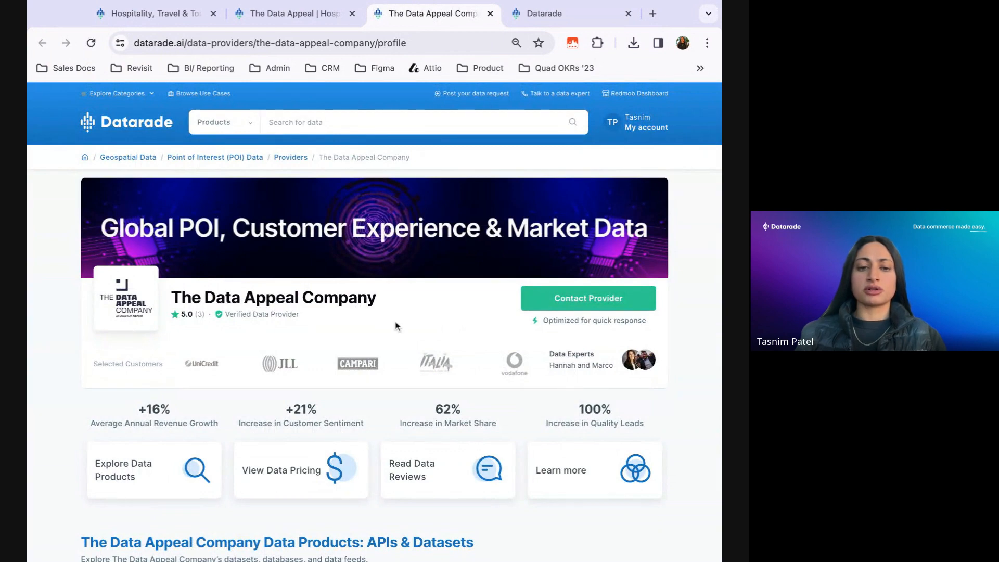
# Read The Data Appeal Company's reviews, then show its list of data products
pyautogui.scroll(-3)
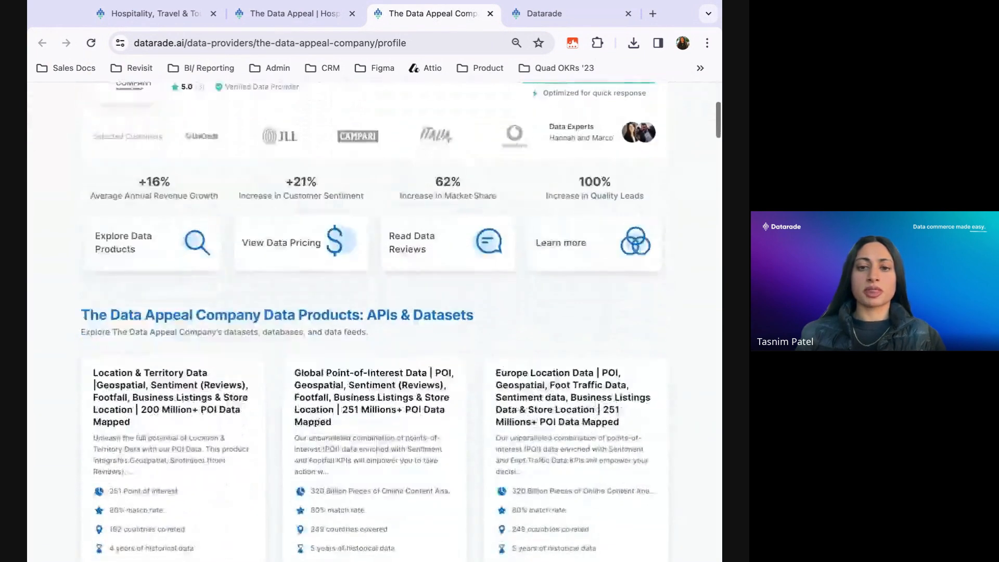
pyautogui.scroll(-3)
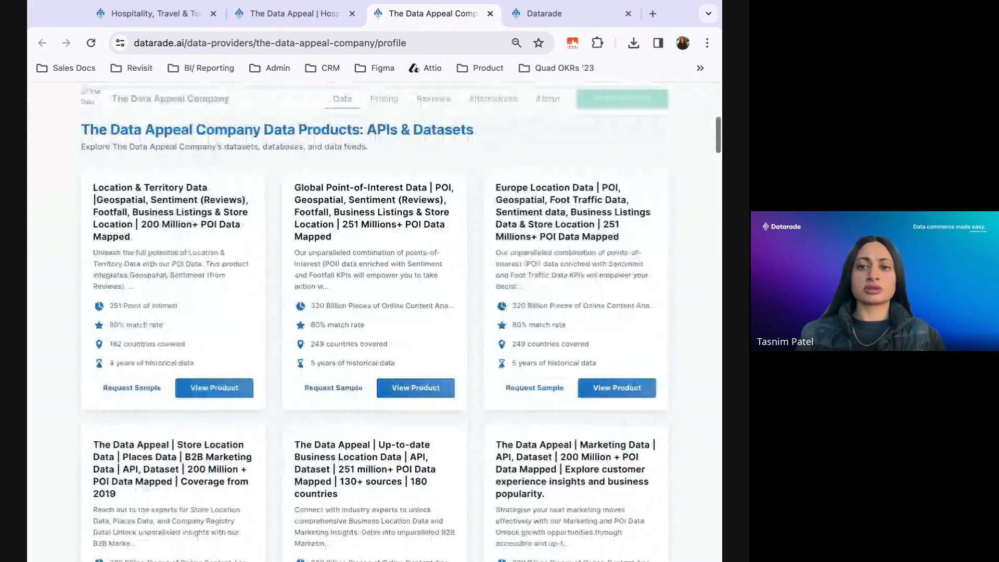
pyautogui.scroll(-3)
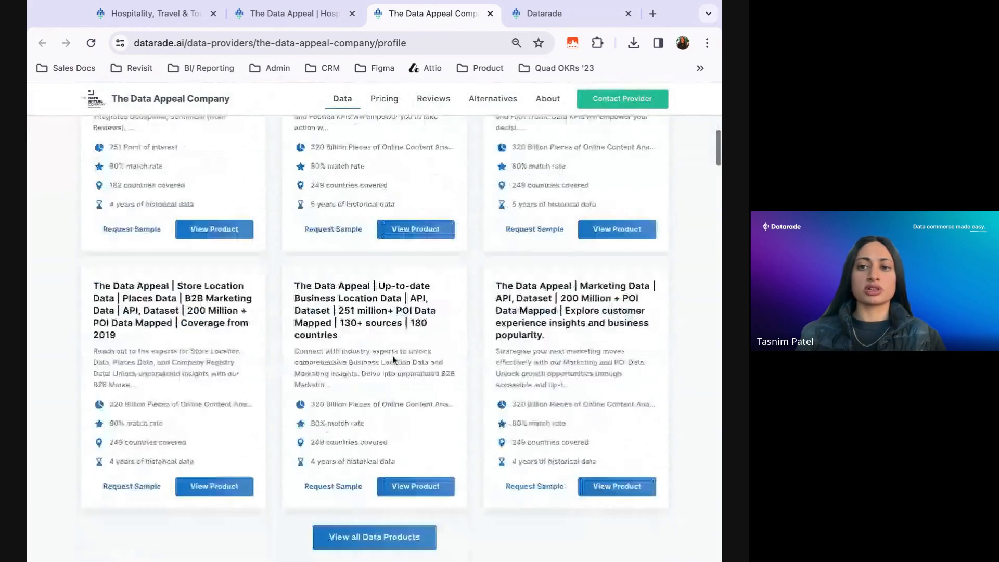
pyautogui.click(384, 97)
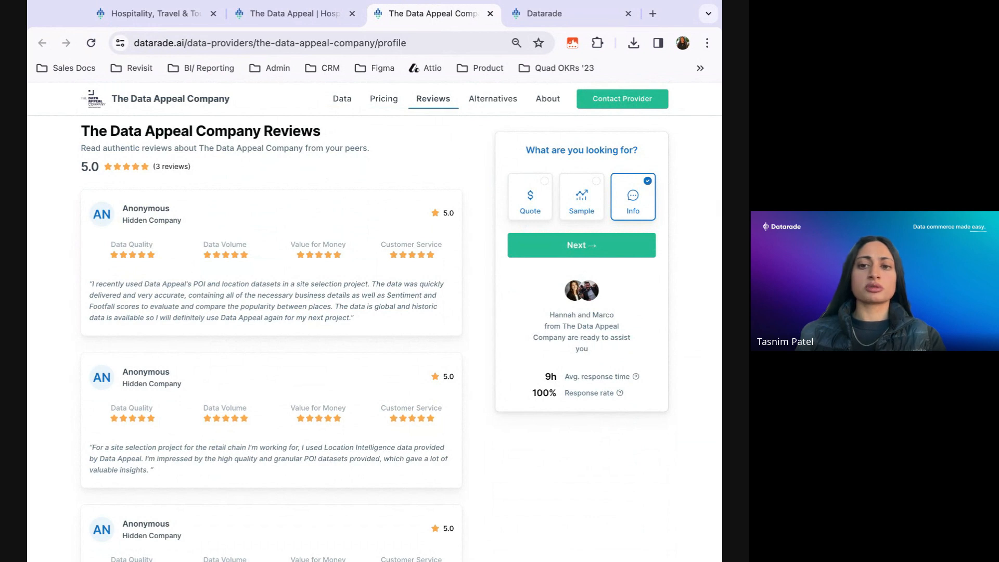
pyautogui.moveTo(402, 348)
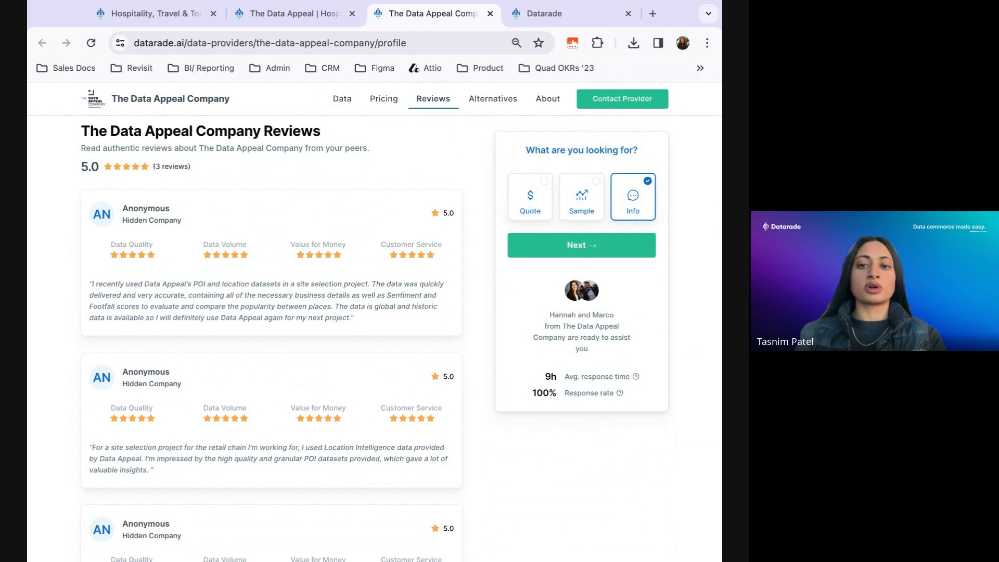
pyautogui.click(341, 98)
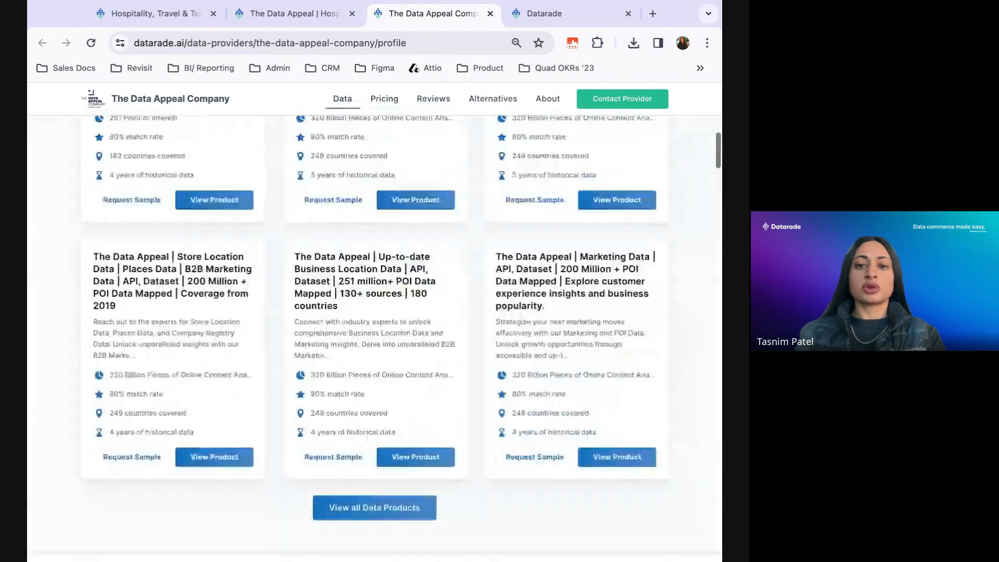
pyautogui.scroll(3)
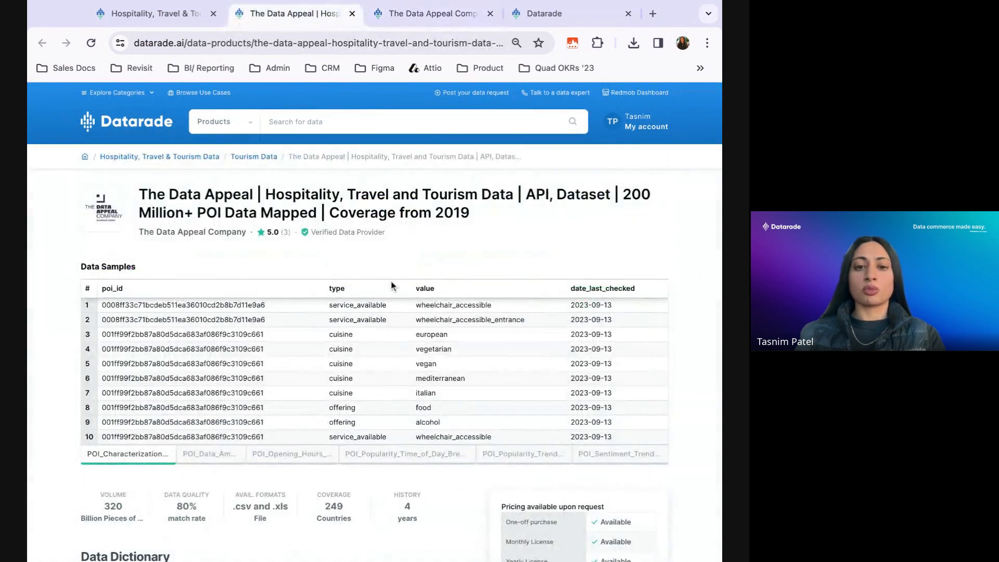
# Request a custom quote for The Data Appeal tourism data product from its pricing box
pyautogui.scroll(-3)
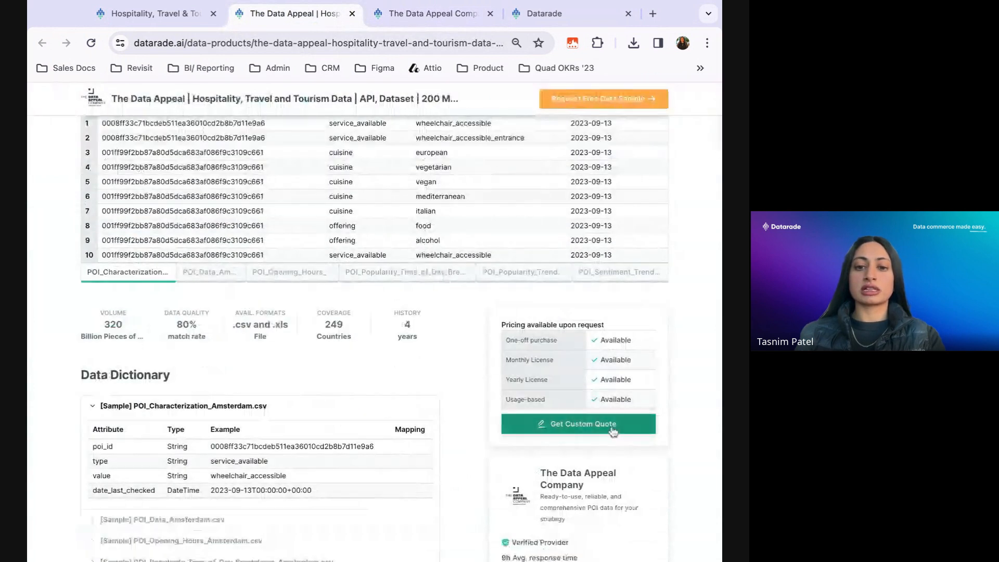
pyautogui.click(577, 424)
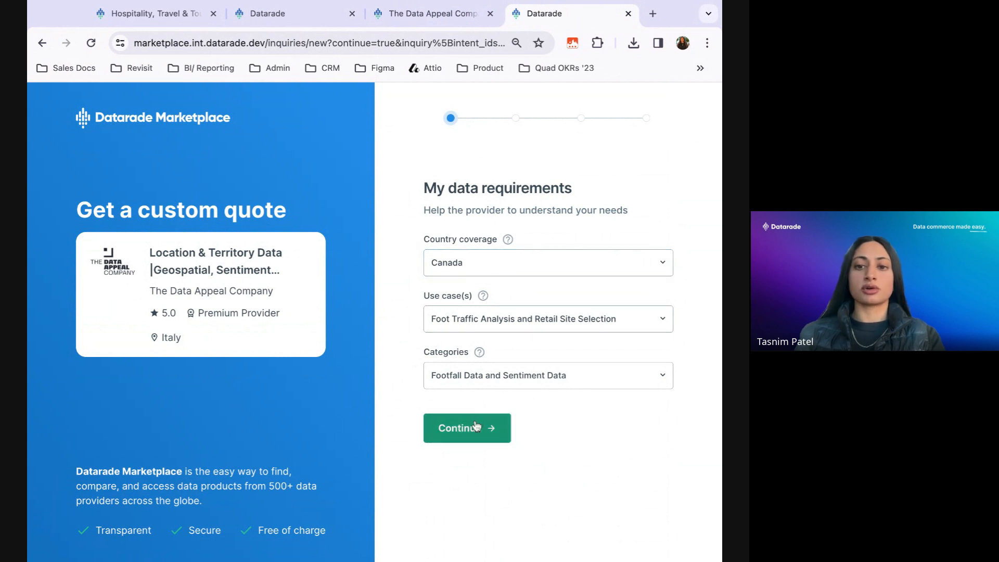
# Confirm the data requirements and set delivery frequency to Ongoing
pyautogui.click(466, 428)
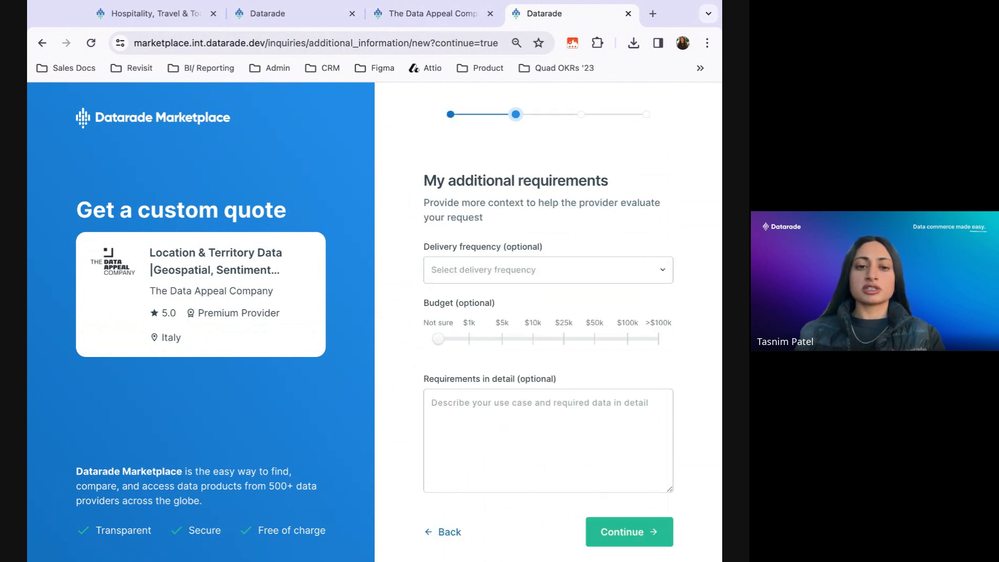
pyautogui.click(547, 269)
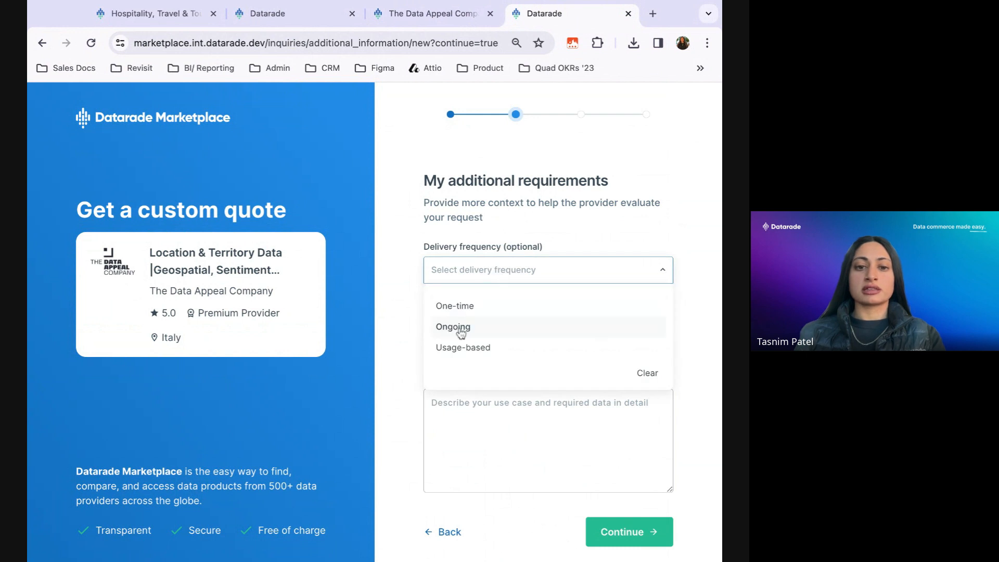
pyautogui.click(453, 326)
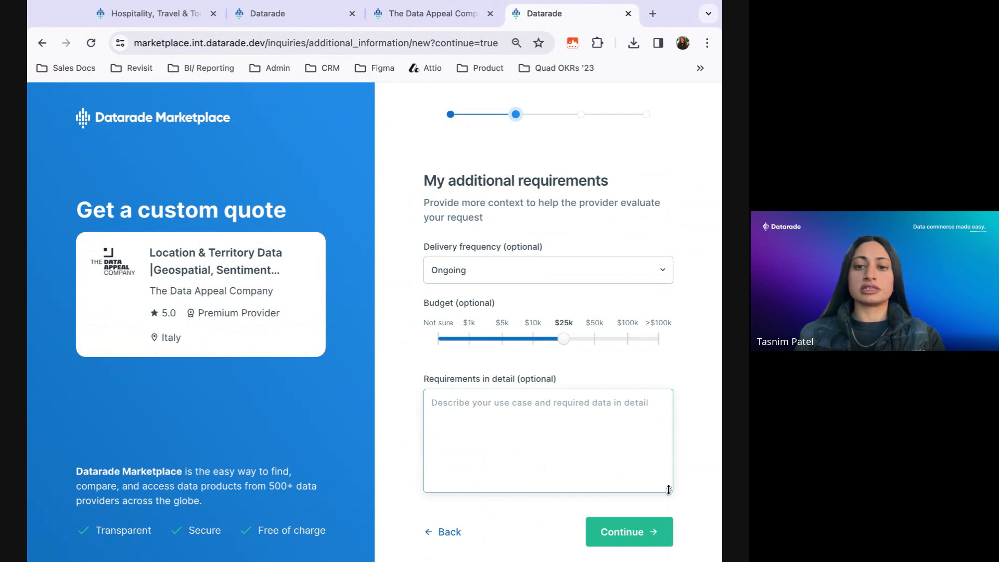
# Add the note 'Would like the first delivery in two weeks' and continue to contact details
pyautogui.scroll(-3)
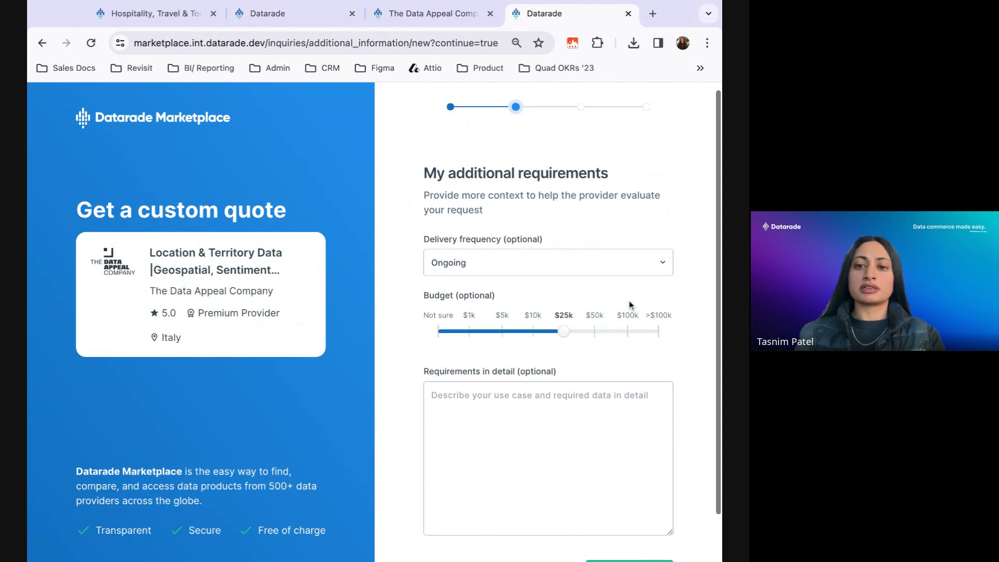
pyautogui.scroll(-3)
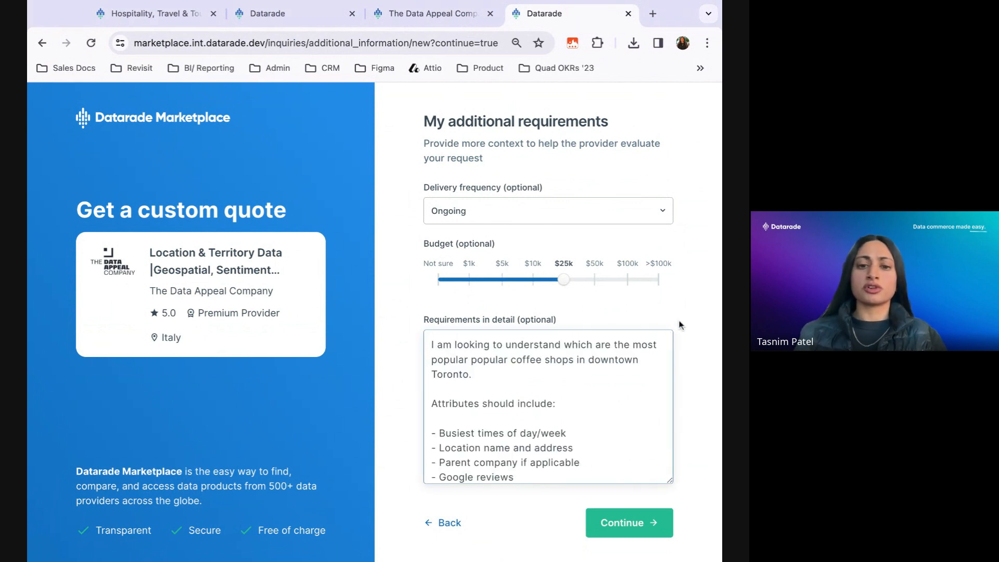
pyautogui.write('Would like the first delivery in two weeks')
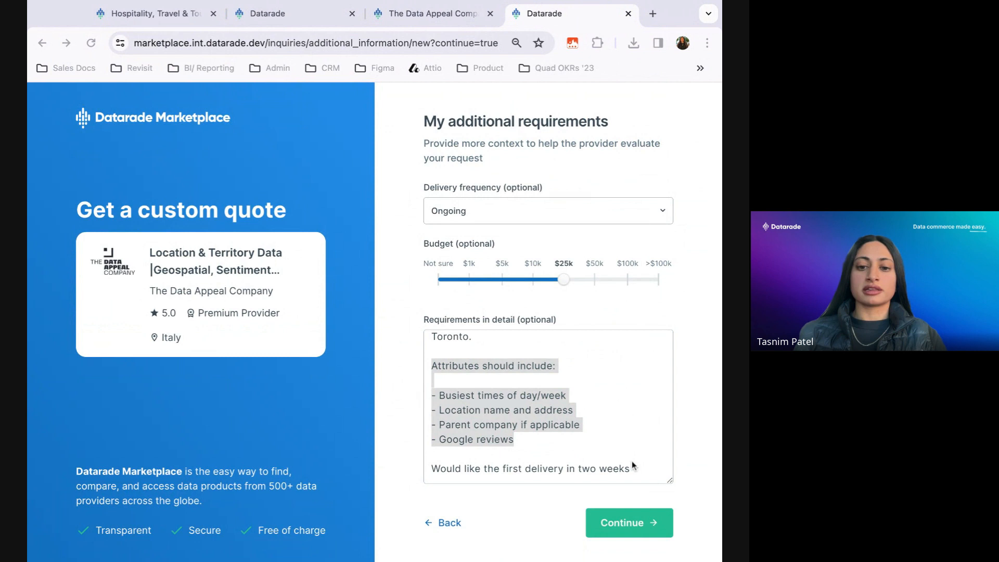
pyautogui.click(629, 523)
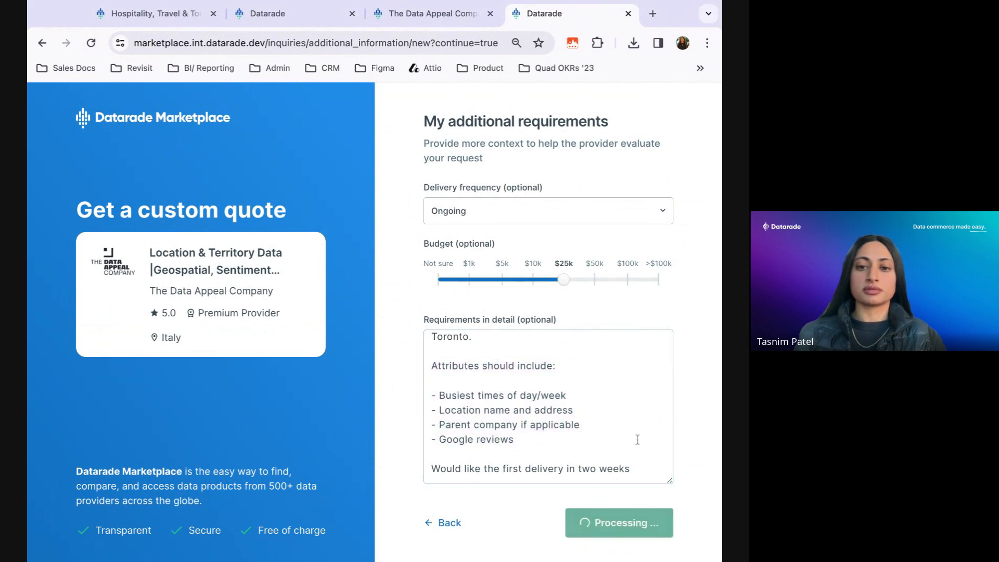
pyautogui.click(617, 523)
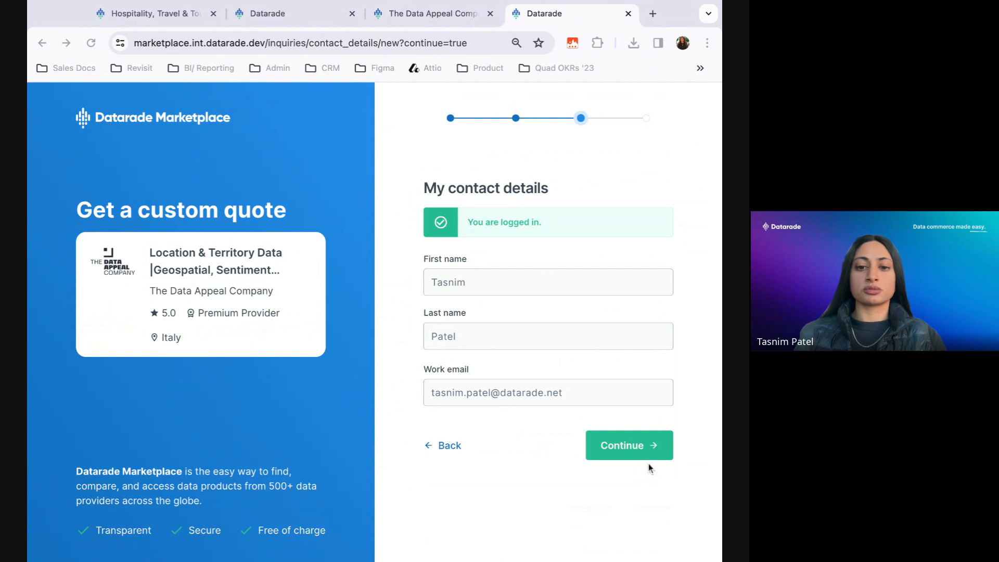
# Confirm contact and company details and send the quote request to The Data Appeal
pyautogui.click(629, 444)
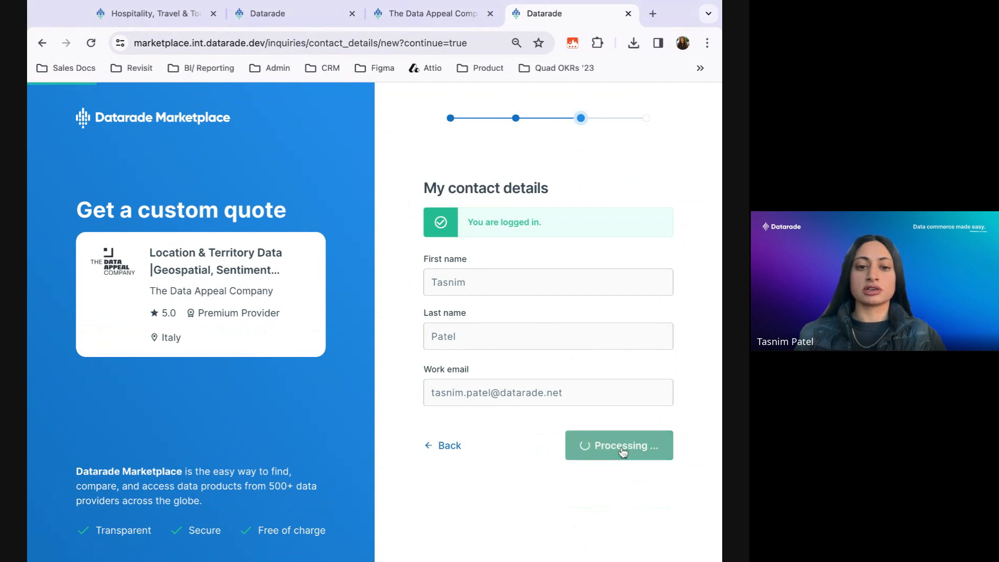
pyautogui.click(618, 445)
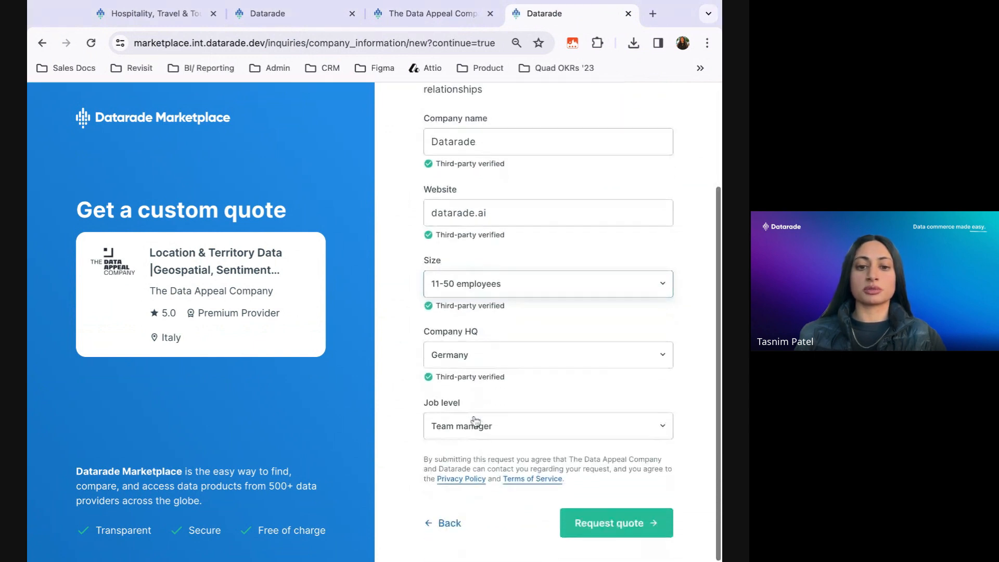
pyautogui.click(615, 522)
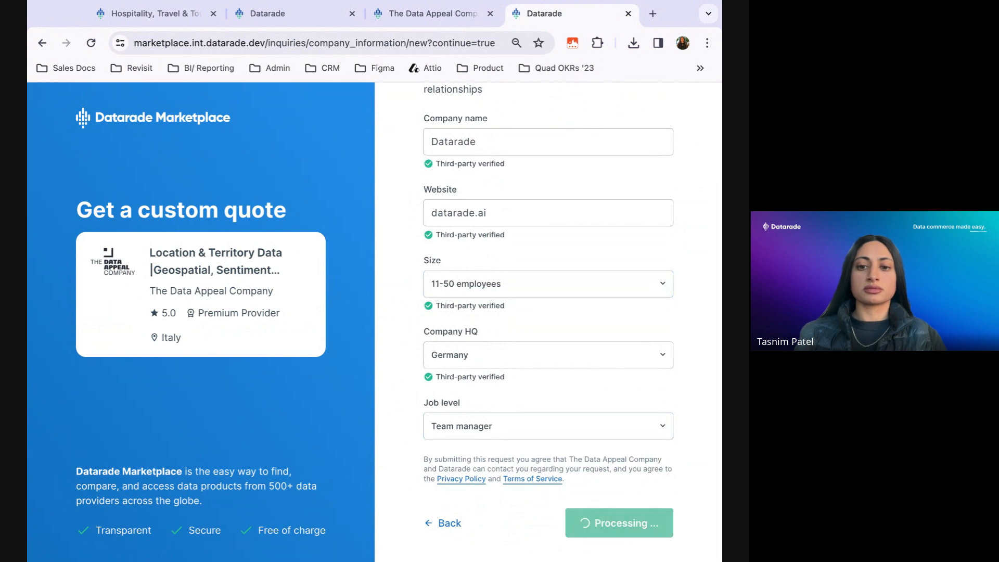
pyautogui.click(617, 523)
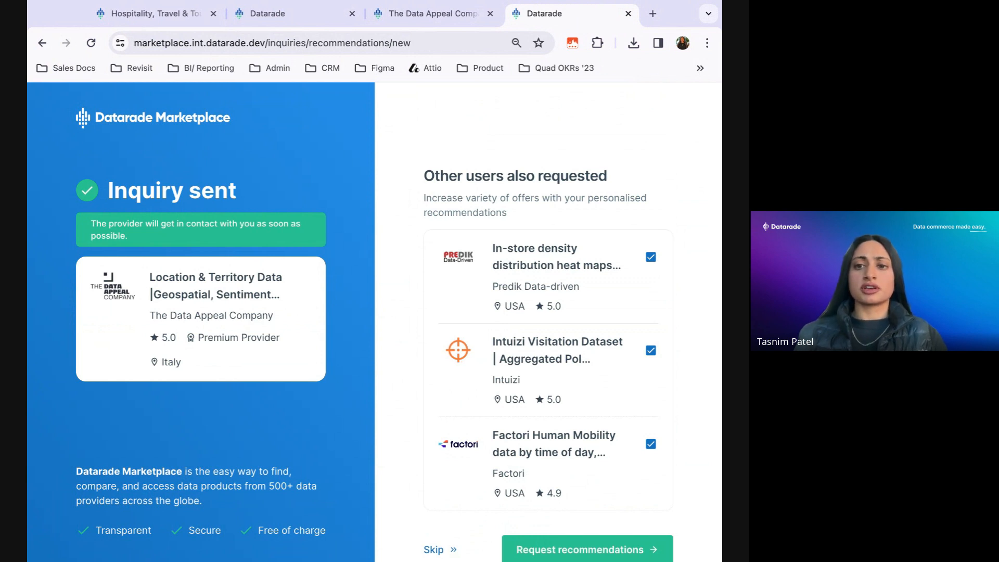
pyautogui.scroll(-3)
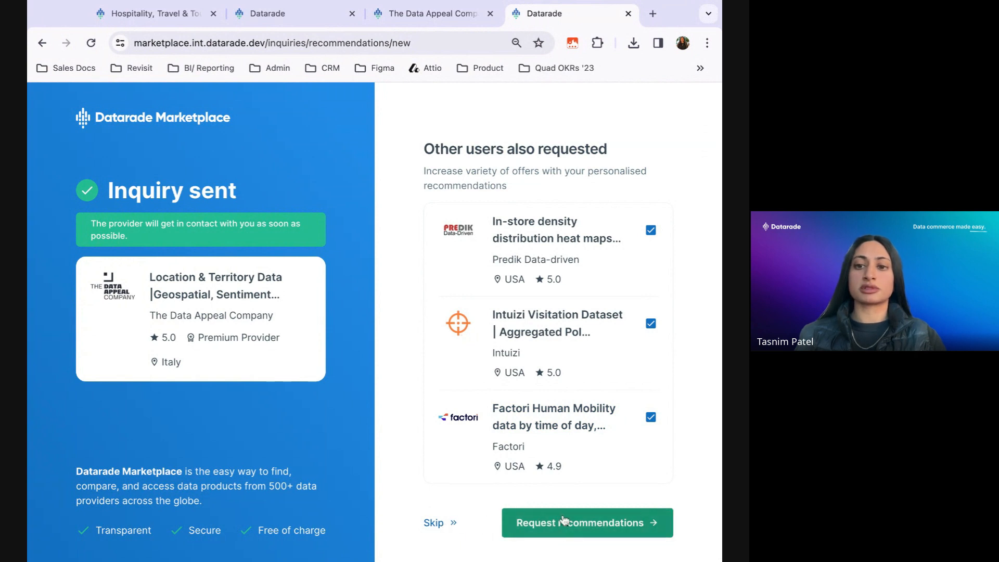
# Request the three recommended products too and check the inquiries list showing them In Review
pyautogui.click(584, 522)
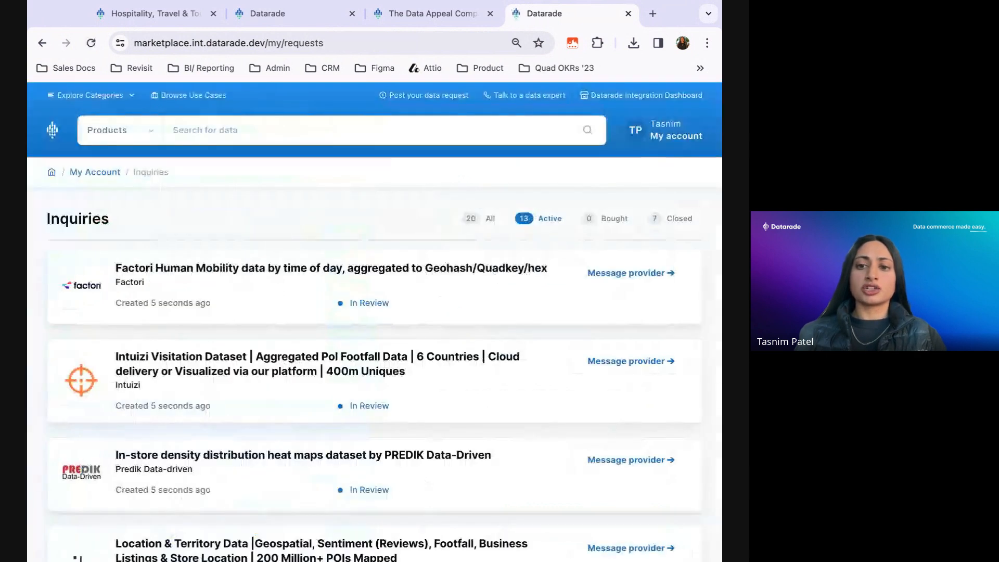
pyautogui.moveTo(362, 303)
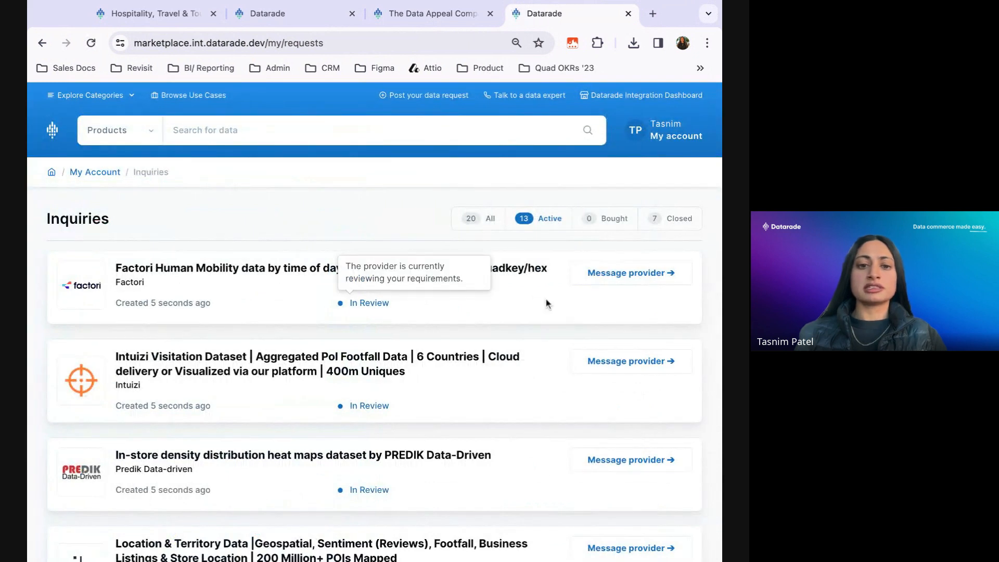
pyautogui.scroll(3)
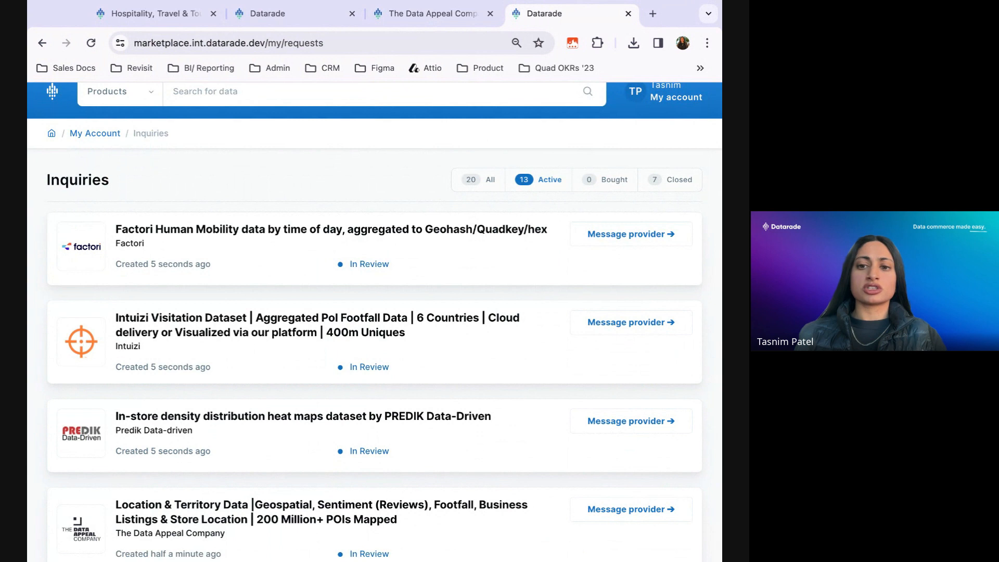
pyautogui.scroll(3)
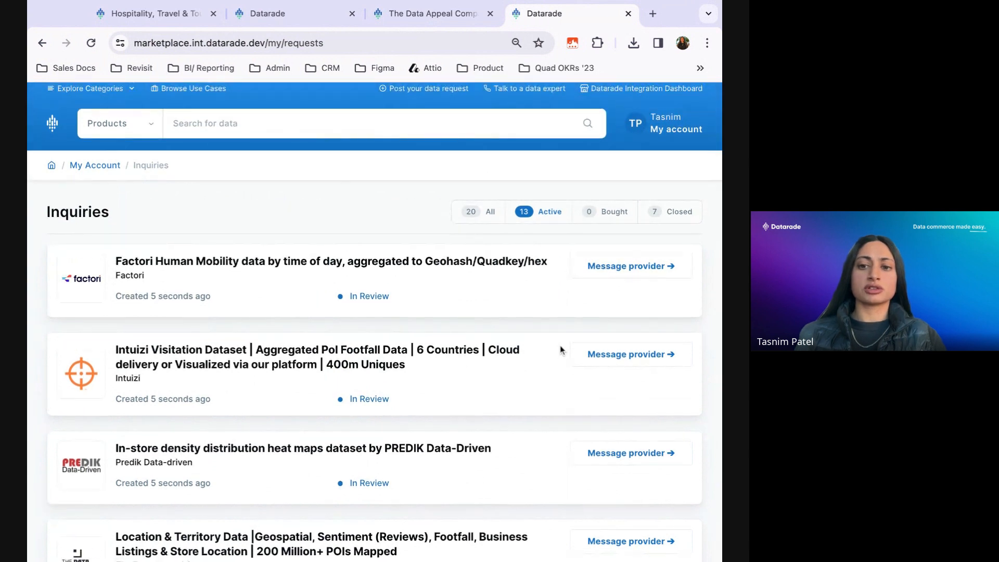
pyautogui.moveTo(561, 351)
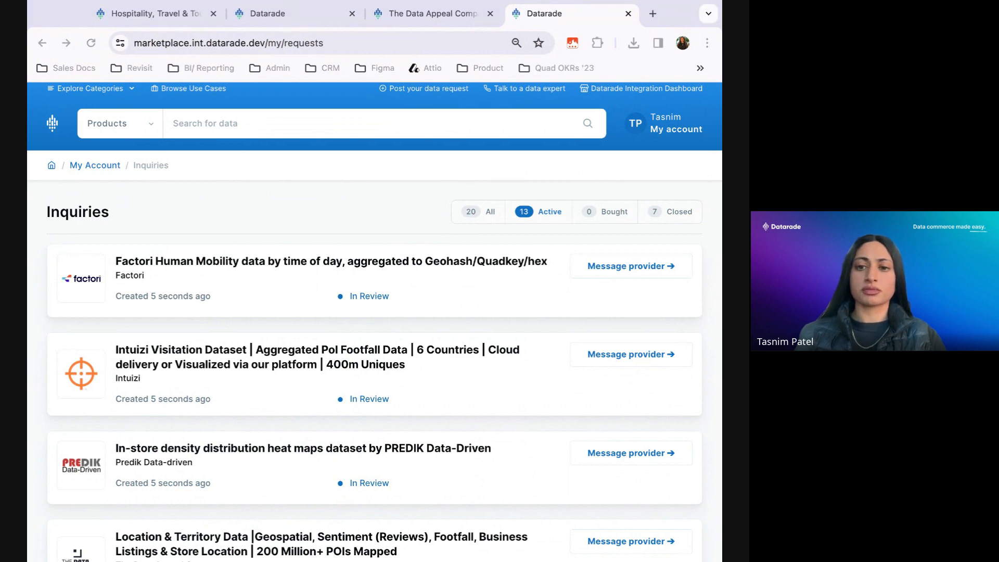
pyautogui.scroll(-3)
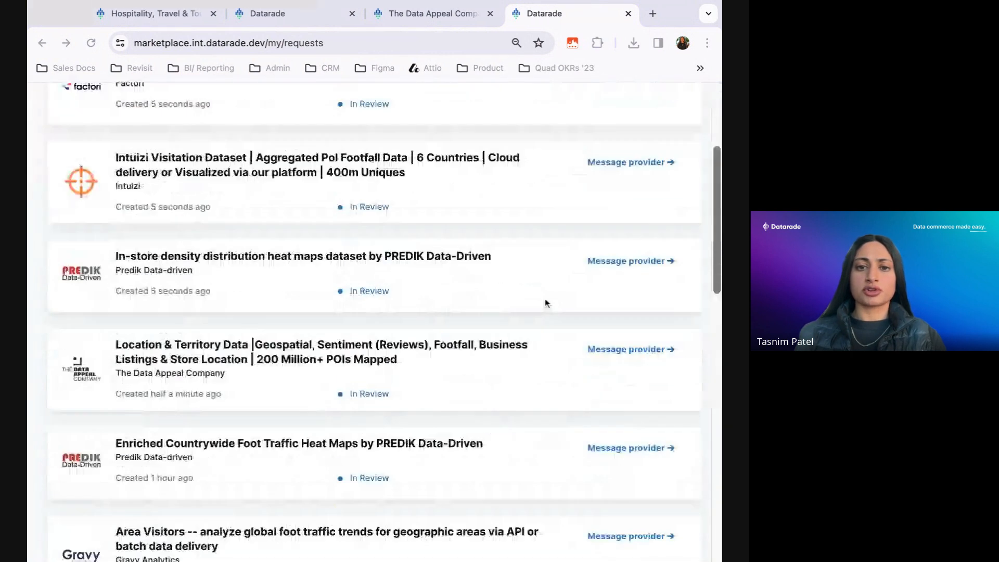
pyautogui.scroll(3)
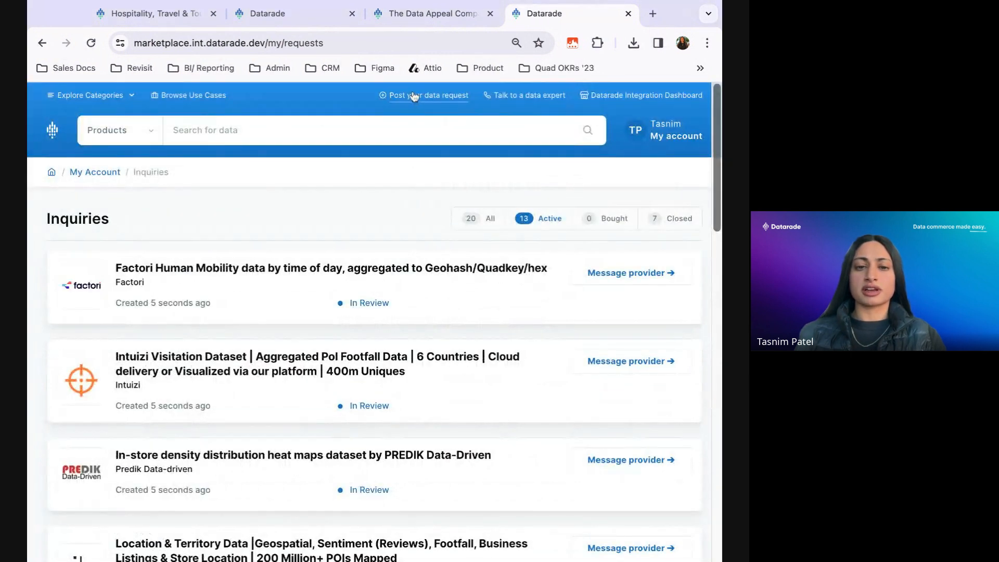
# Start a new data request post and look over its empty Define your data requirements fields
pyautogui.click(429, 95)
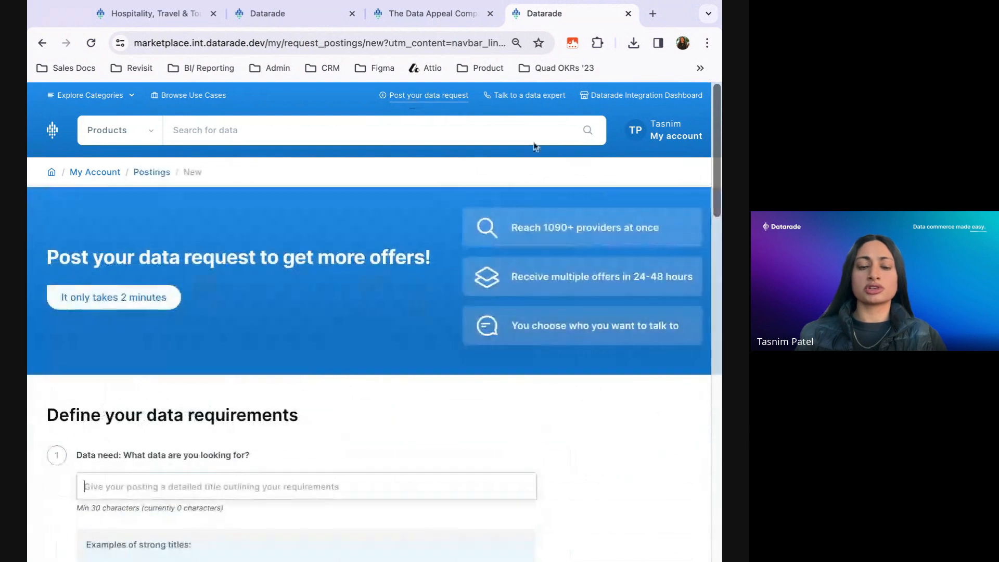
pyautogui.moveTo(585, 389)
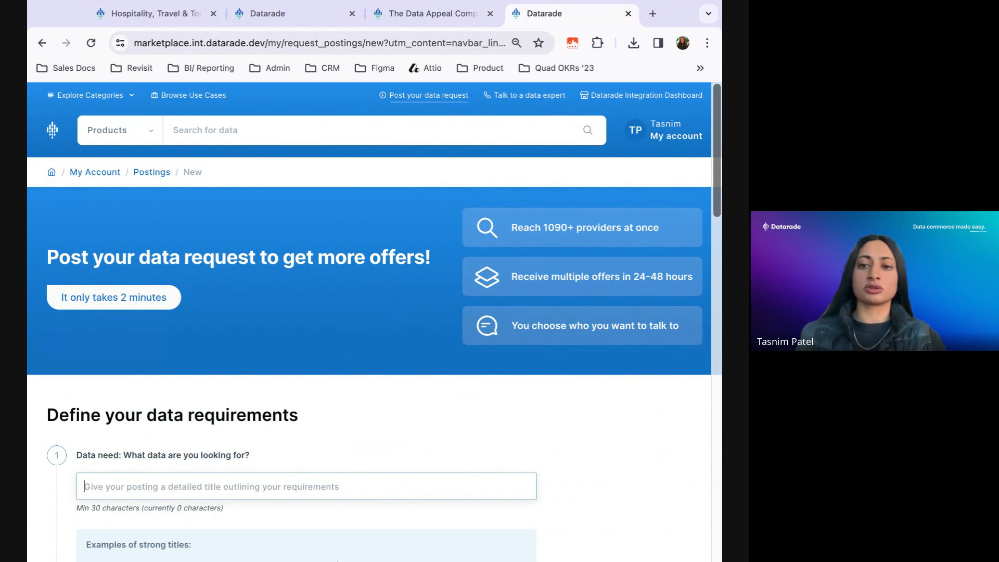
pyautogui.moveTo(501, 365)
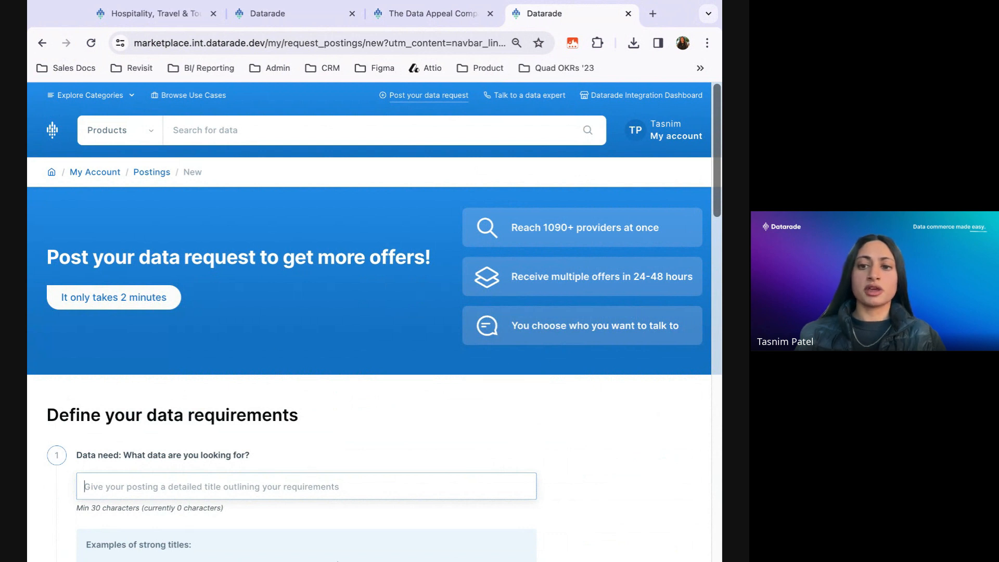
pyautogui.scroll(-3)
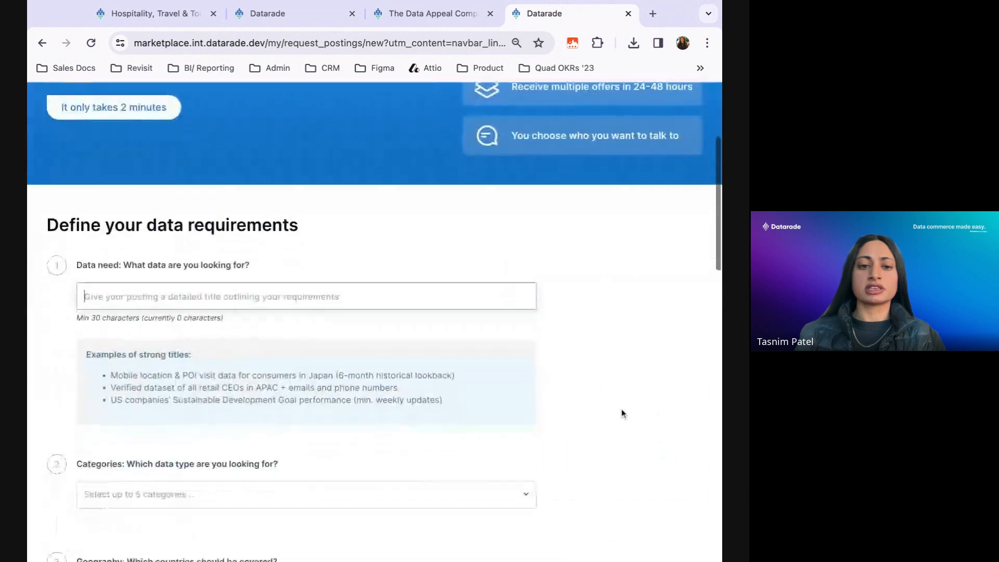
pyautogui.scroll(-3)
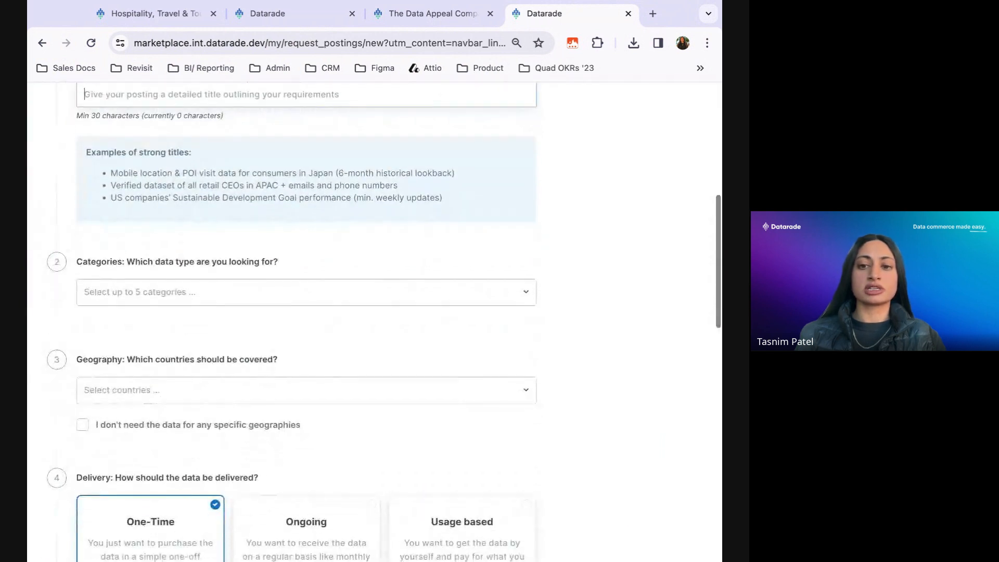
pyautogui.scroll(-3)
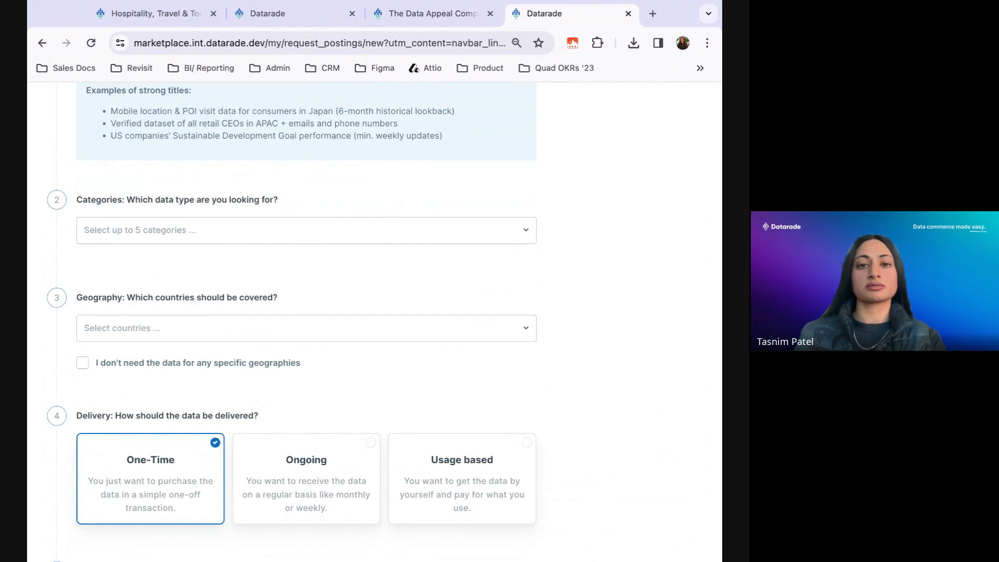
pyautogui.scroll(3)
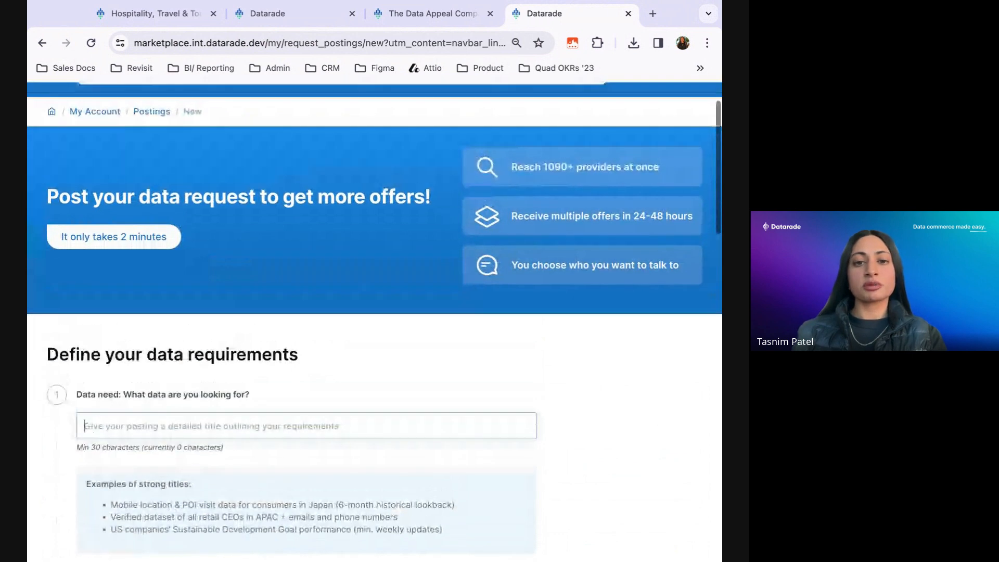